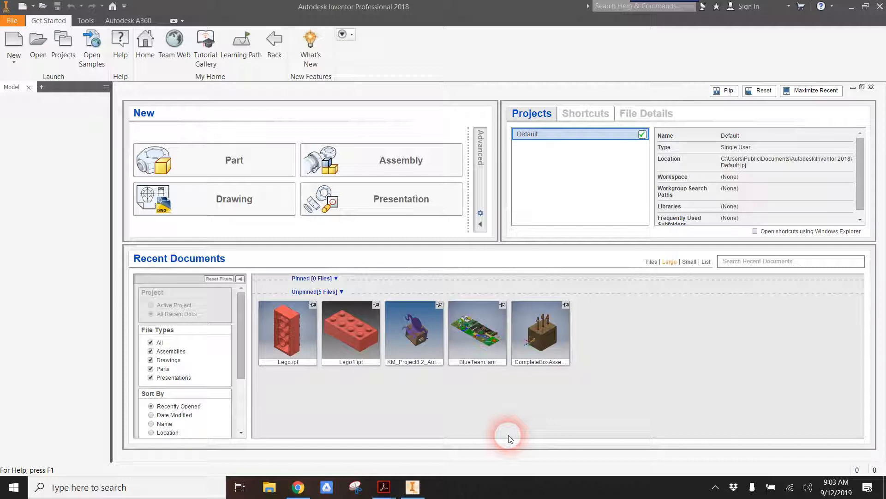
pyautogui.moveTo(14, 46)
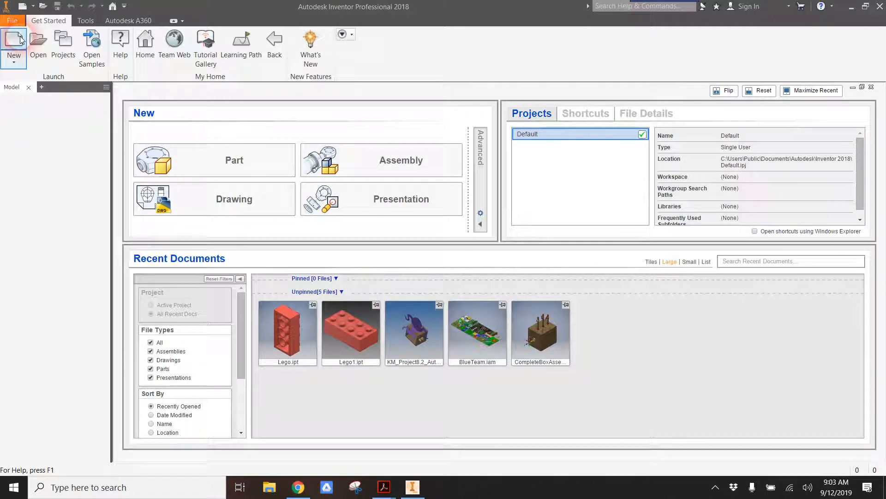
# - Choose the Standard (mm).ipt part template from the Metric templates folder
pyautogui.click(13, 44)
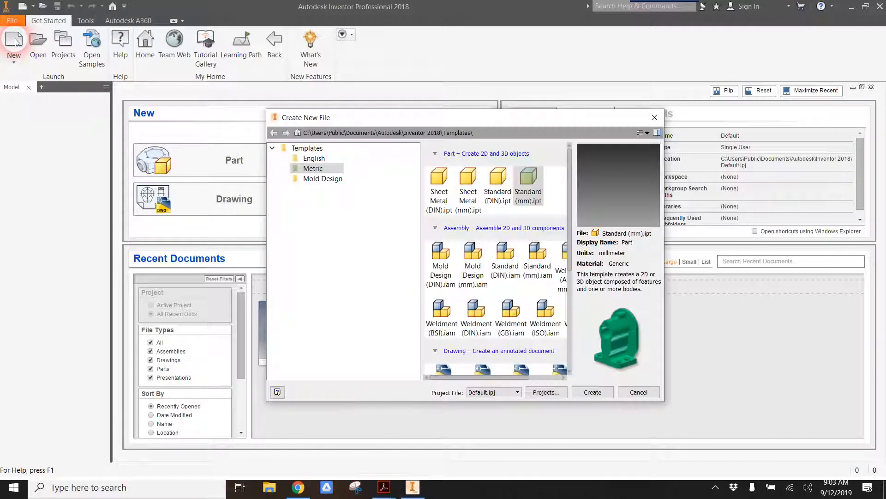
pyautogui.moveTo(166, 110)
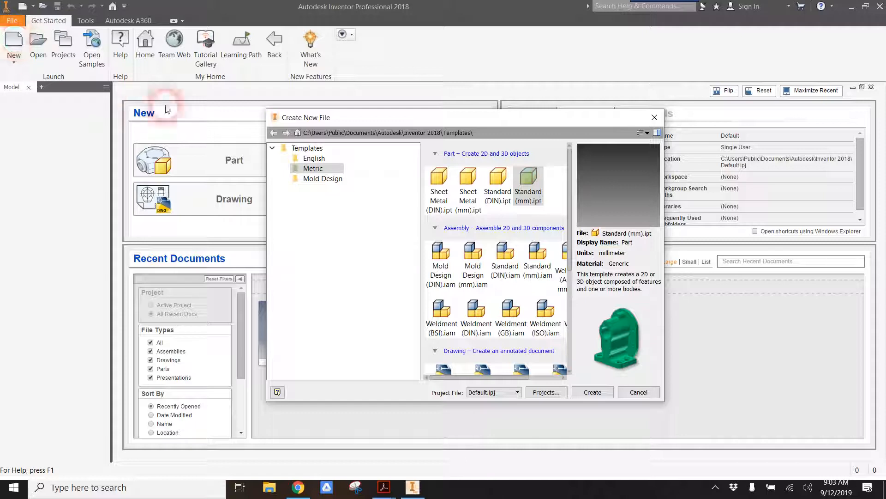
pyautogui.moveTo(14, 46)
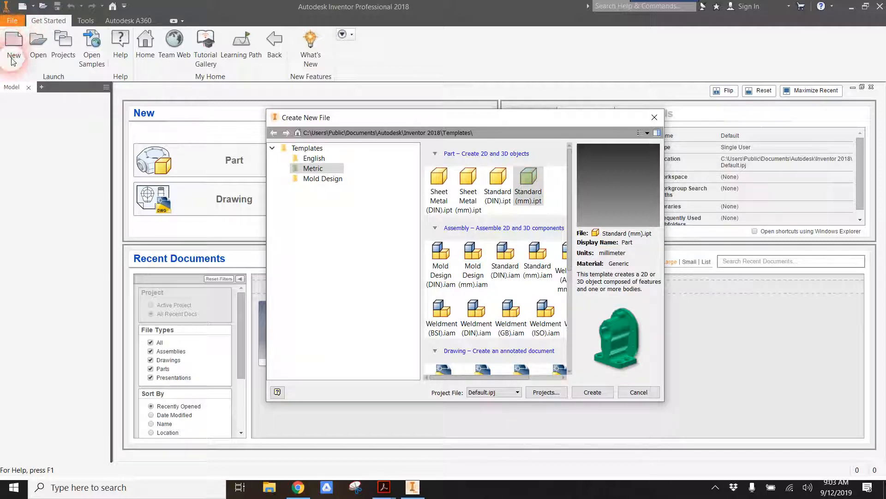
pyautogui.moveTo(303, 144)
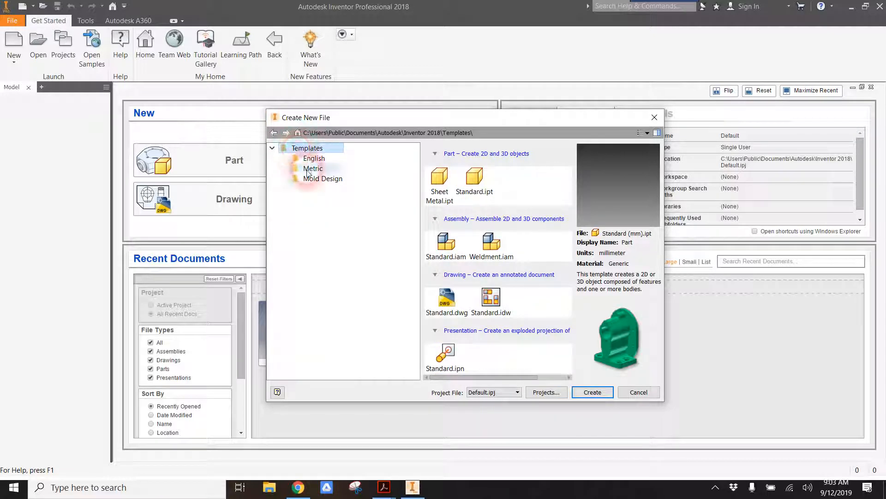
pyautogui.click(313, 168)
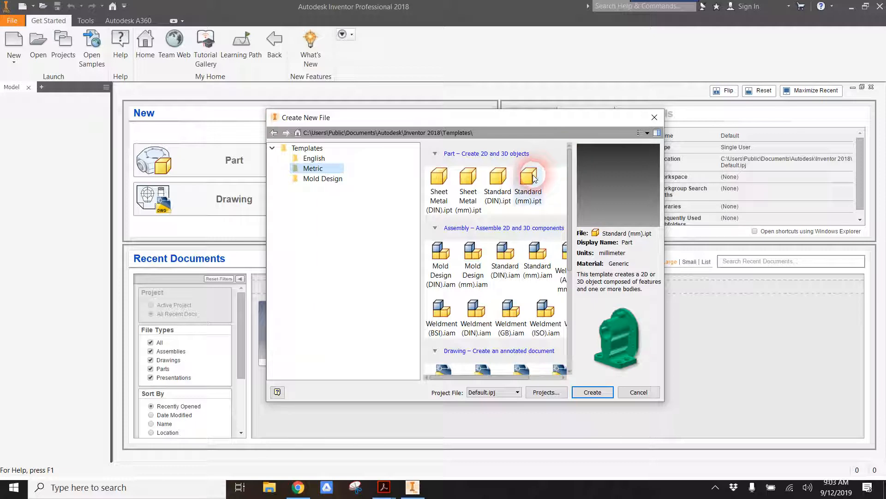
pyautogui.moveTo(528, 181)
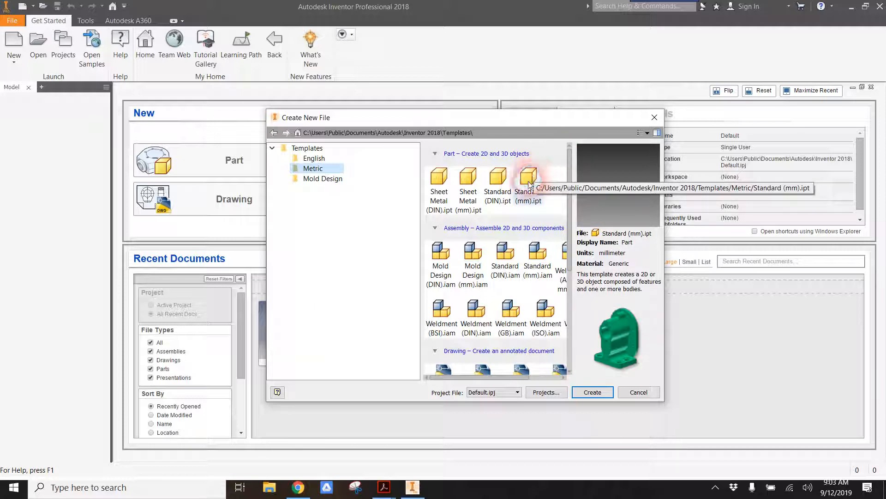
pyautogui.click(593, 392)
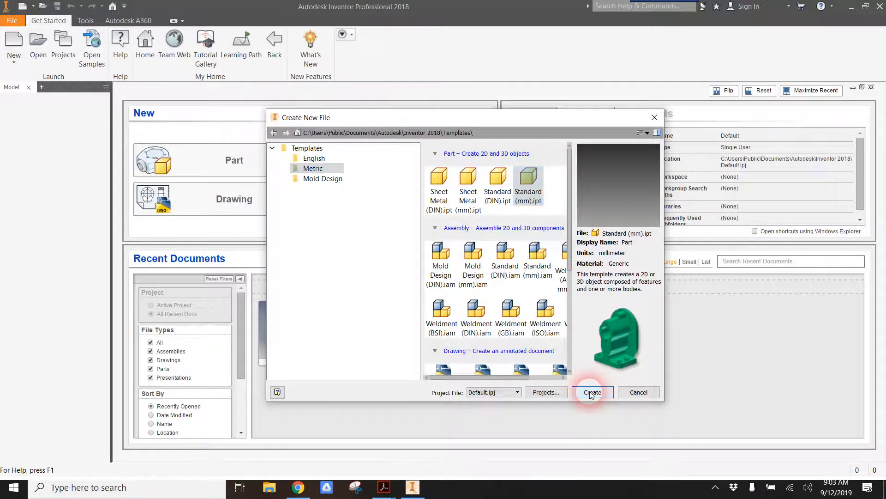
# - Create the new mm part and begin Sketch1 on the horizontal origin plane
pyautogui.click(591, 392)
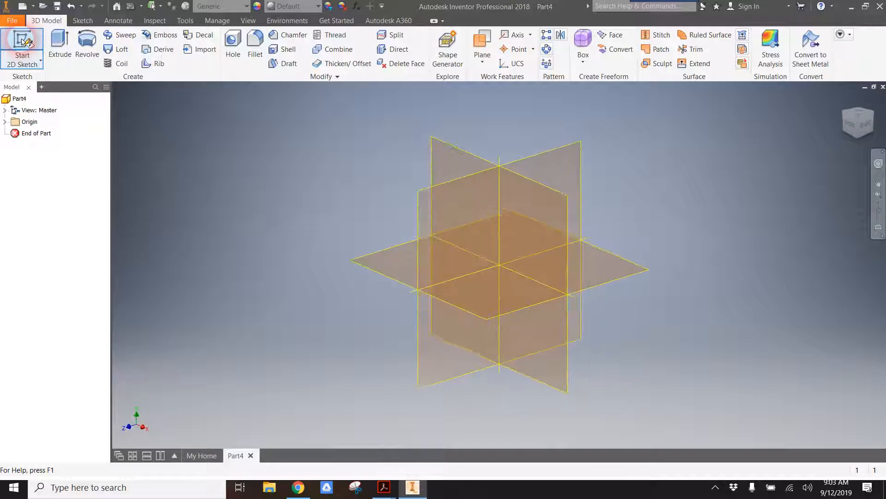
pyautogui.click(22, 47)
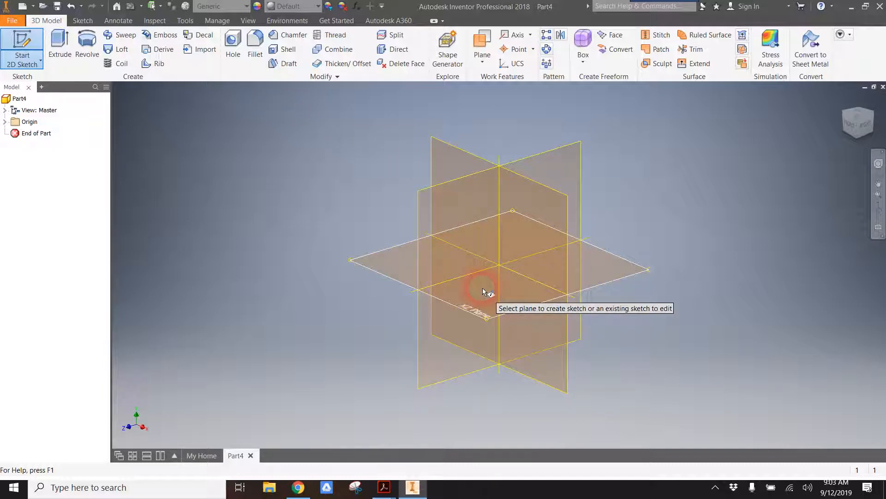
pyautogui.click(483, 283)
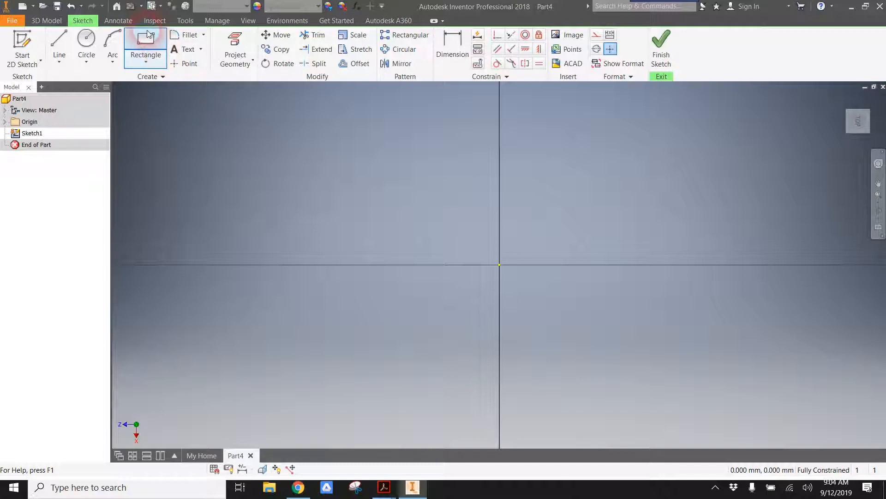
pyautogui.click(145, 43)
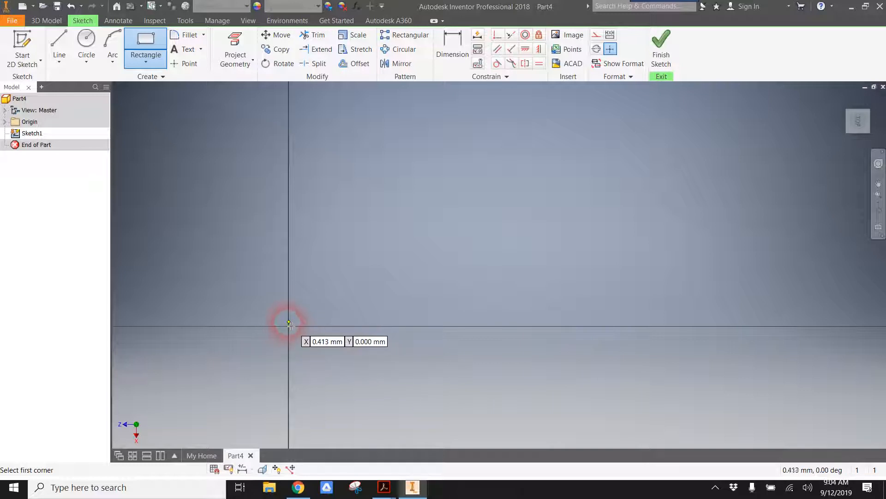
pyautogui.moveTo(289, 326)
pyautogui.write('1')
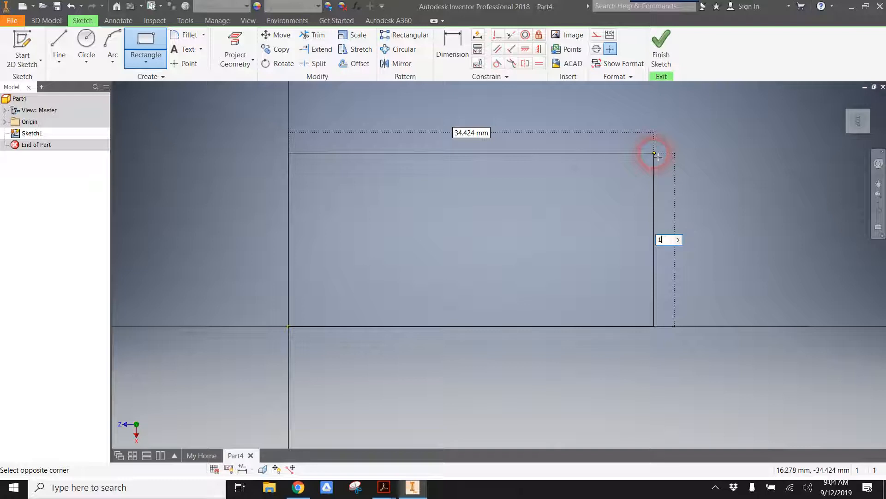
pyautogui.write('6.000 mm')
pyautogui.click(471, 132)
pyautogui.write('3')
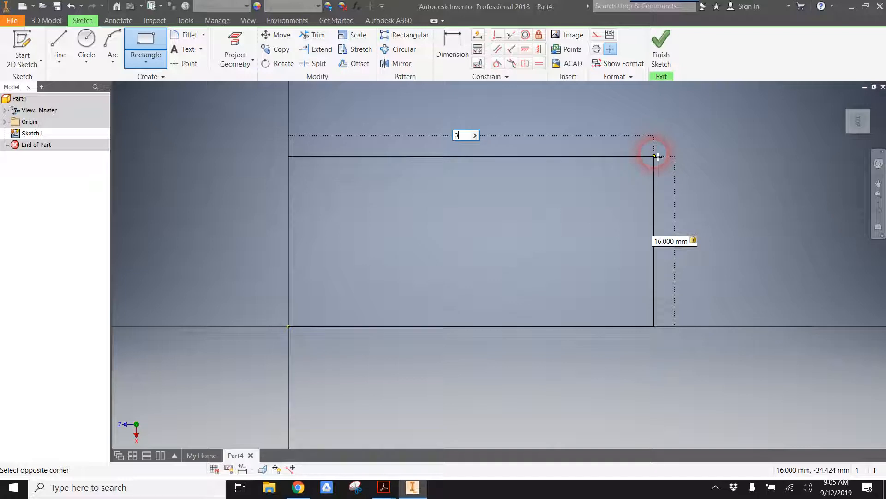
pyautogui.write('2')
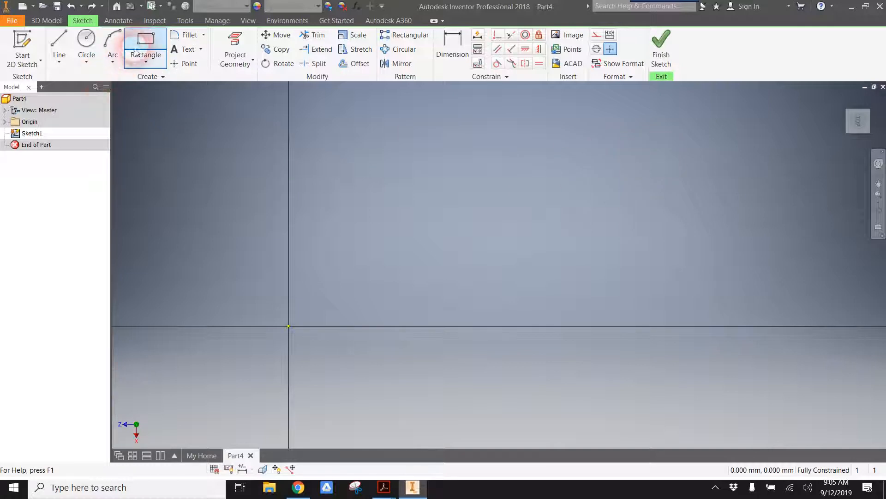
# - Draw a two-point rectangle from the origin and dimension its width to 32 mm
pyautogui.click(145, 48)
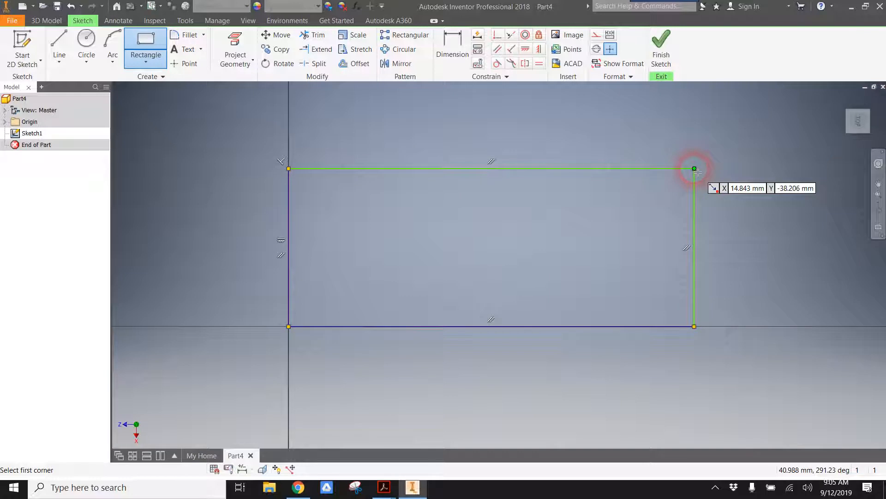
pyautogui.click(452, 48)
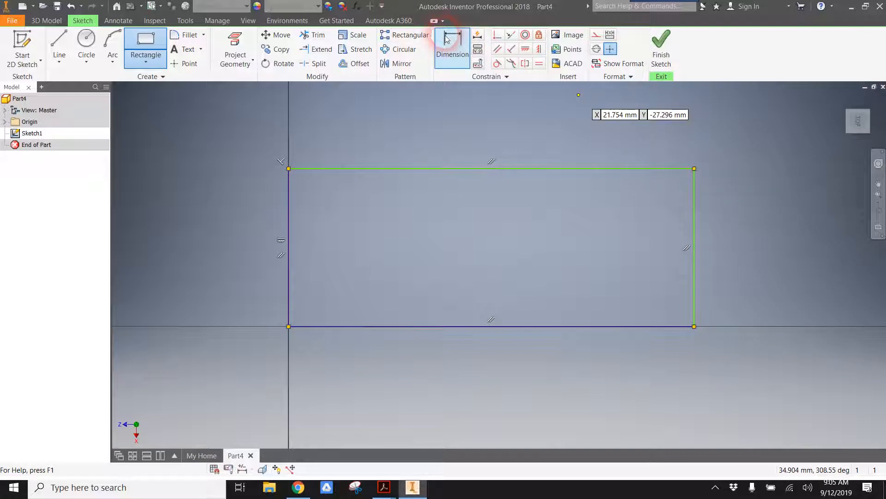
pyautogui.click(452, 49)
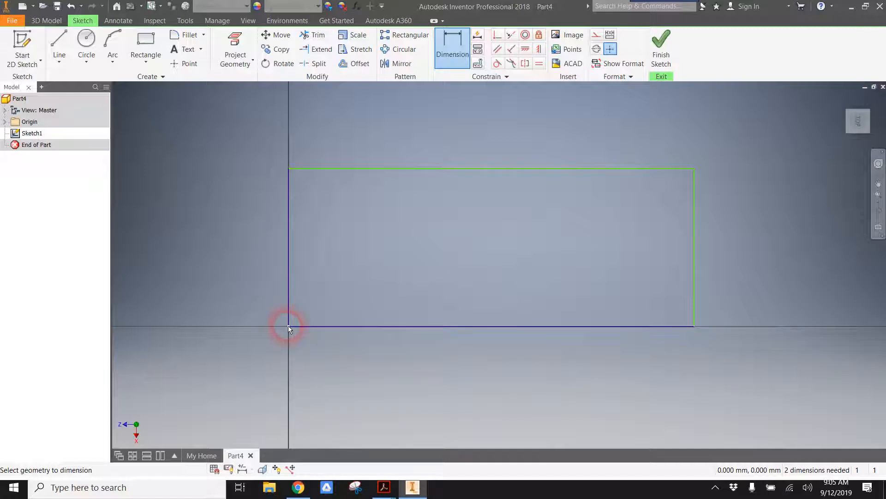
pyautogui.click(288, 327)
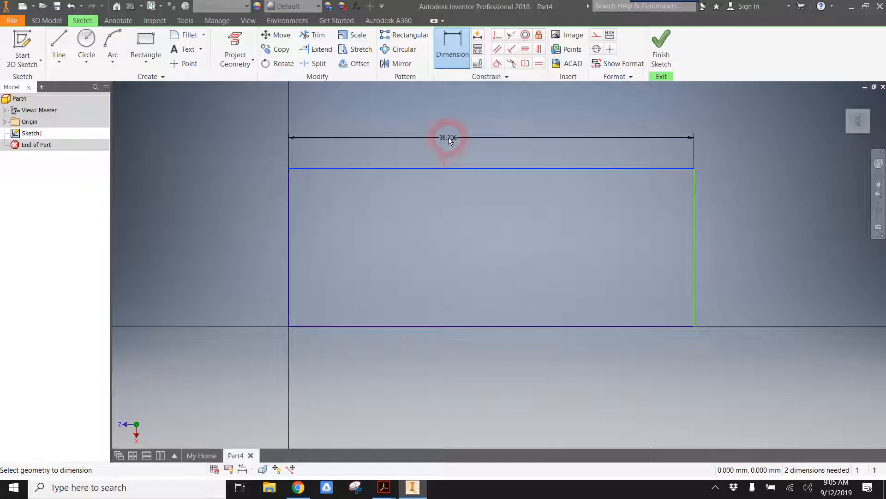
pyautogui.click(448, 137)
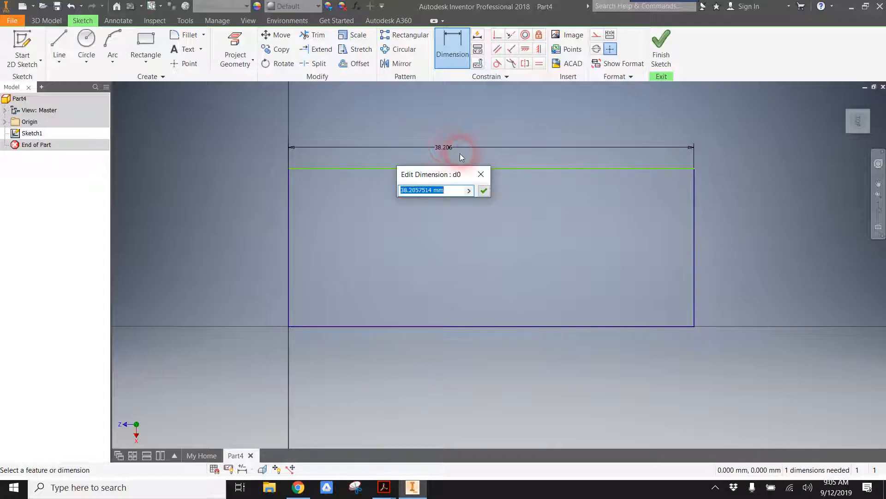
pyautogui.write('3')
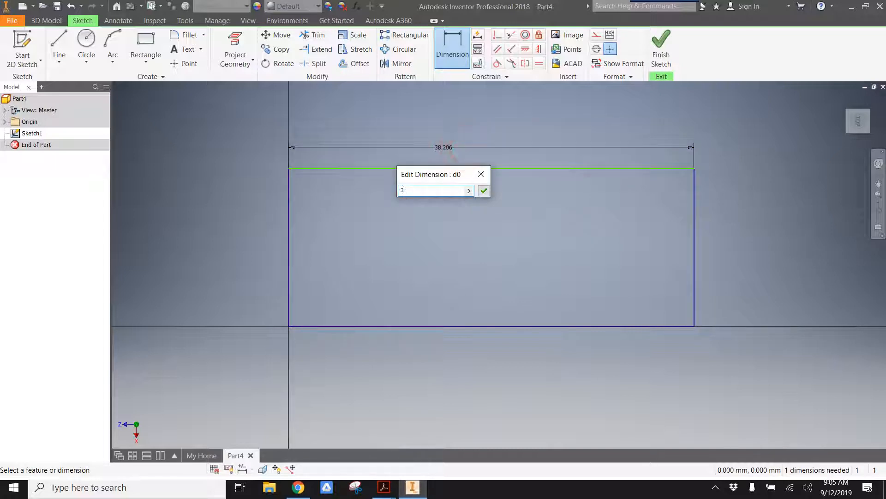
pyautogui.click(483, 190)
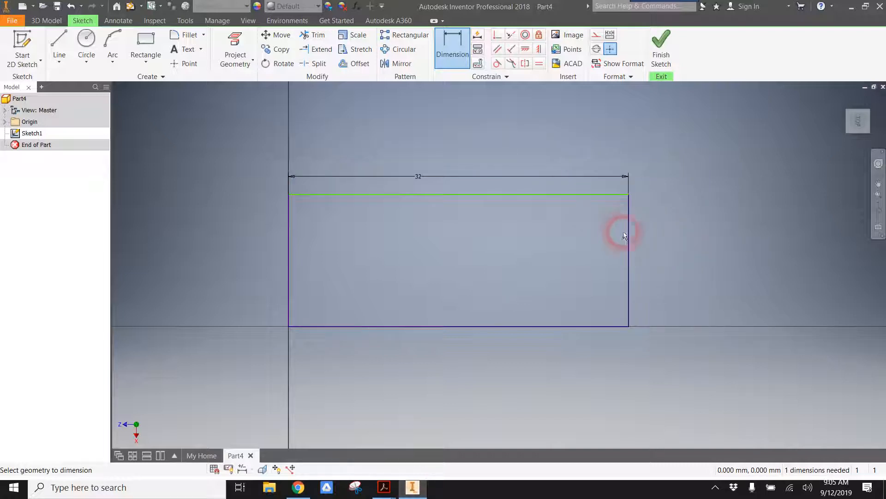
# - Dimension the rectangle height to 16 mm and finish Sketch1
pyautogui.click(650, 255)
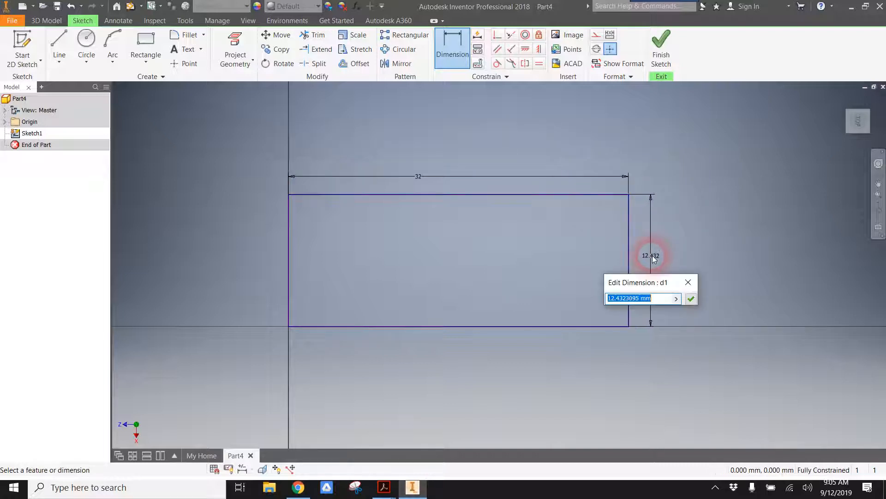
pyautogui.click(692, 298)
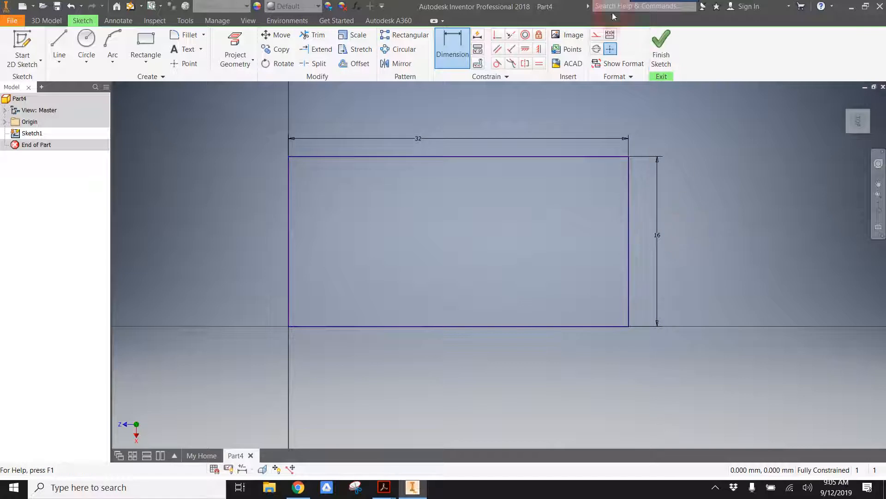
pyautogui.click(660, 48)
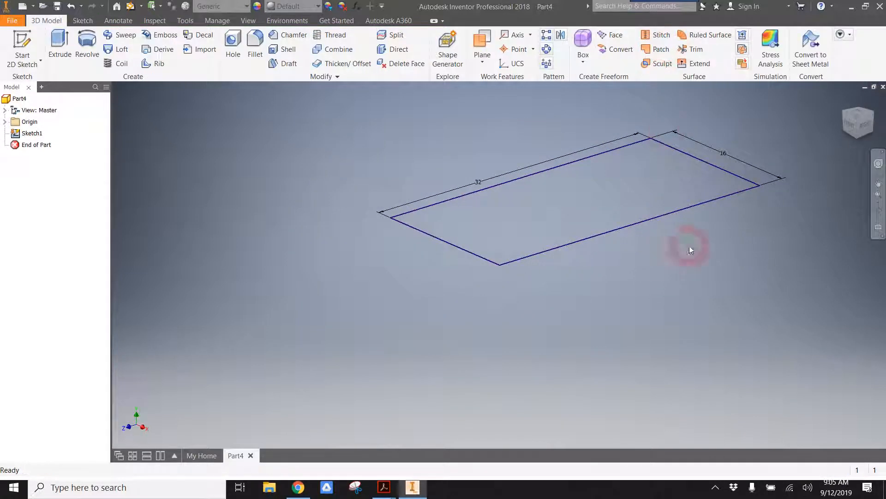
# - Extrude the rectangle 9 mm in the default direction into a solid block (Extrusion1)
pyautogui.click(59, 42)
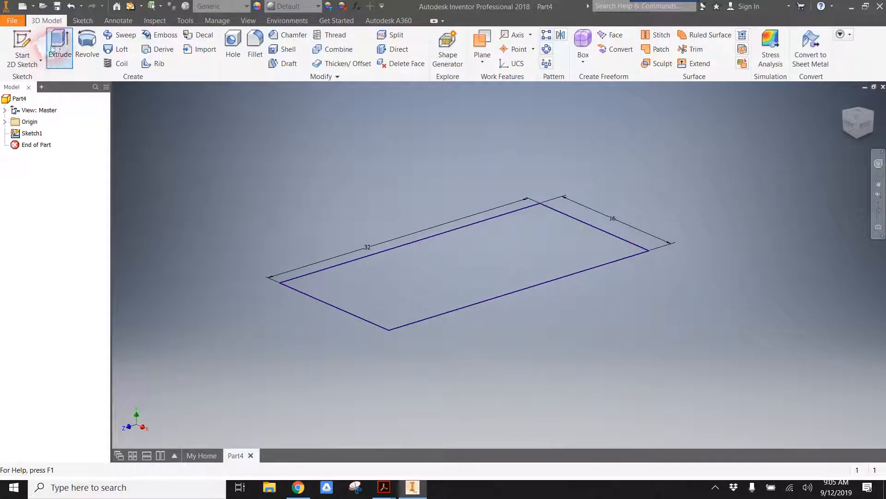
pyautogui.click(59, 46)
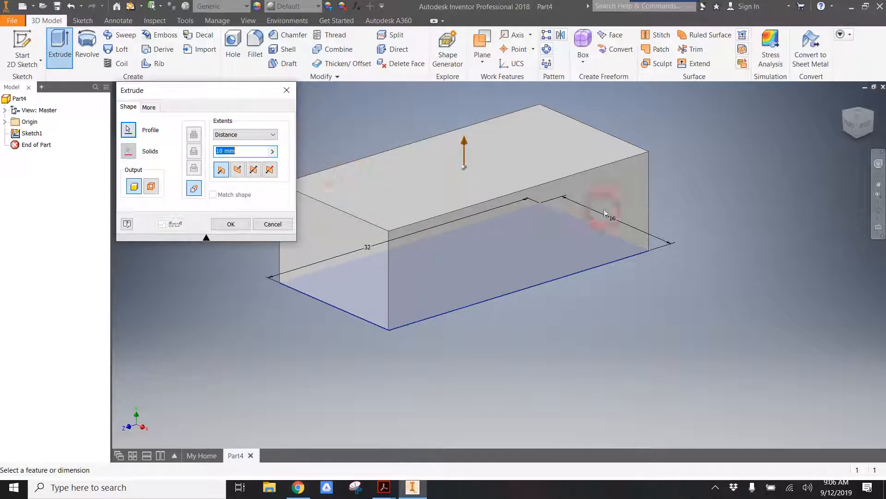
pyautogui.click(221, 170)
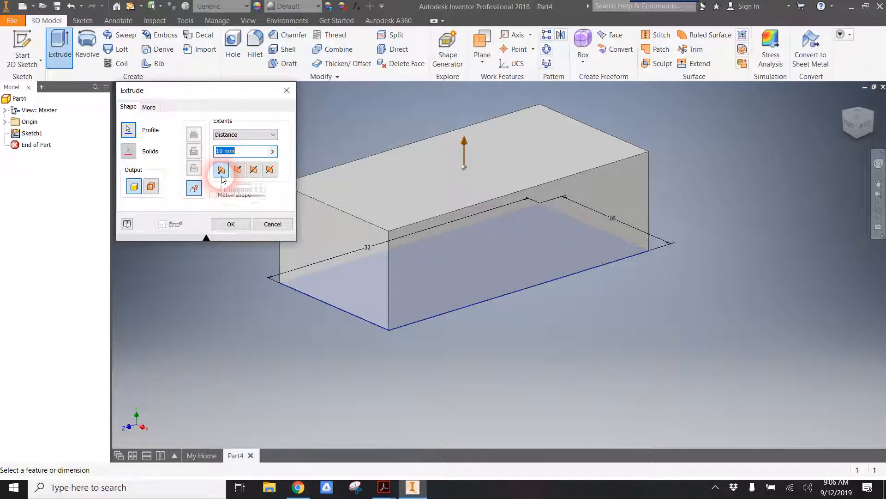
pyautogui.moveTo(178, 148)
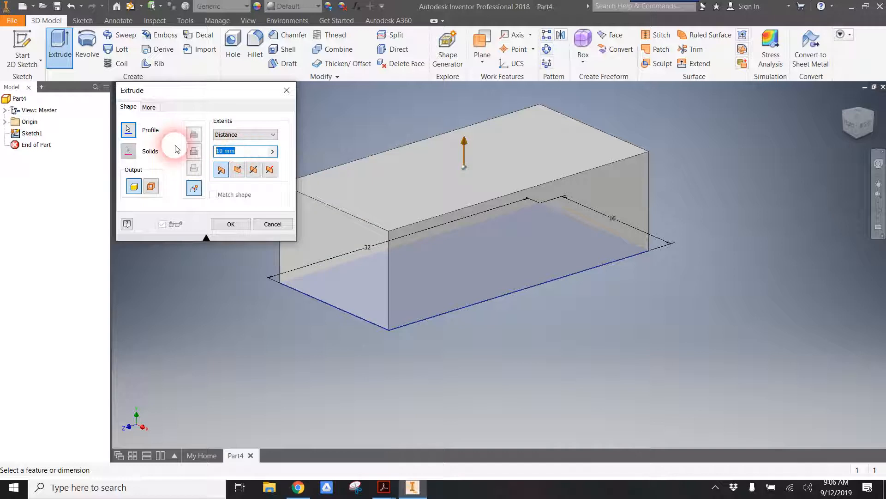
pyautogui.write('9')
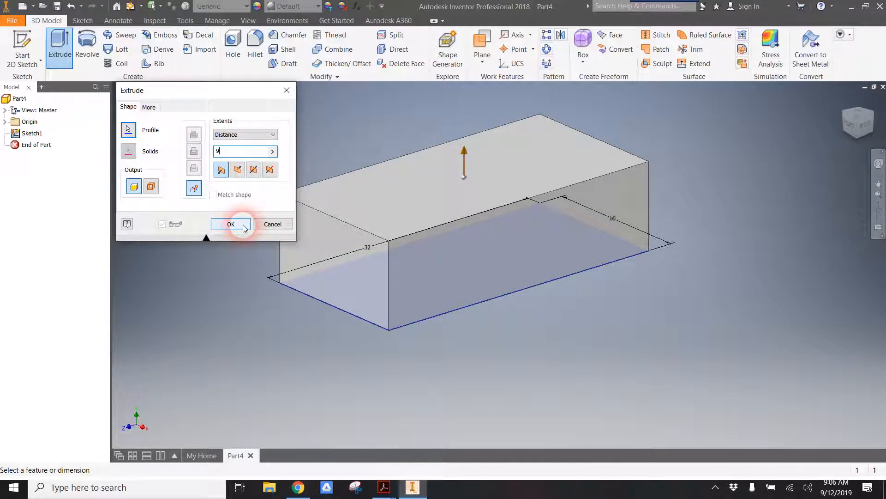
pyautogui.click(231, 224)
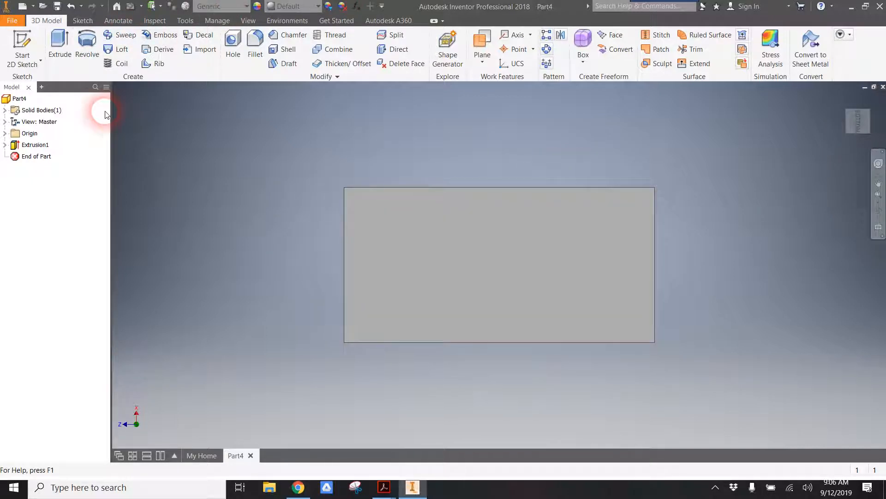
pyautogui.moveTo(172, 67)
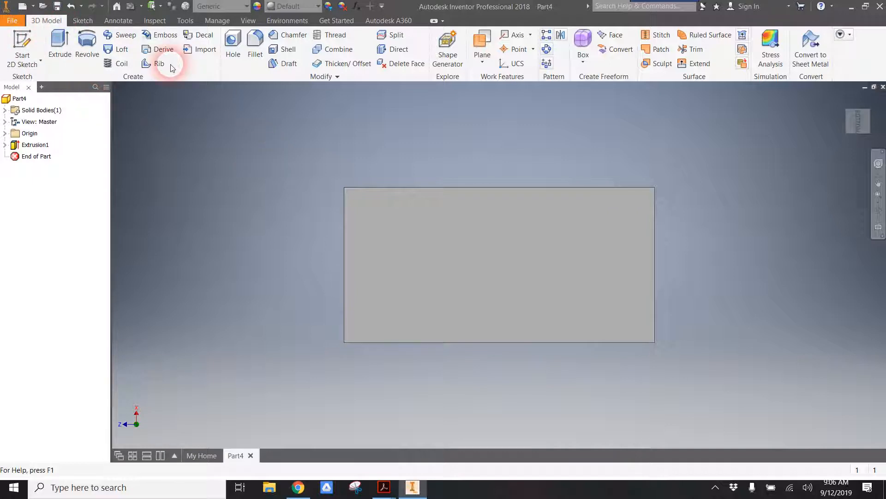
pyautogui.moveTo(198, 85)
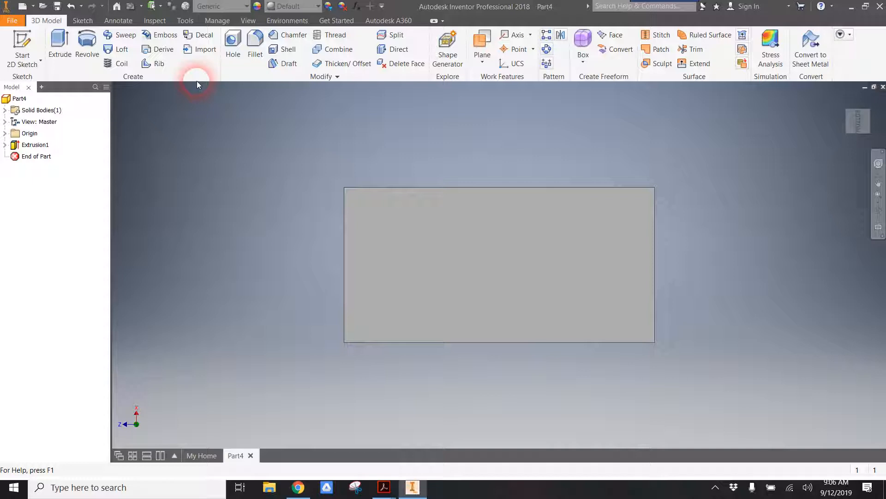
pyautogui.moveTo(22, 46)
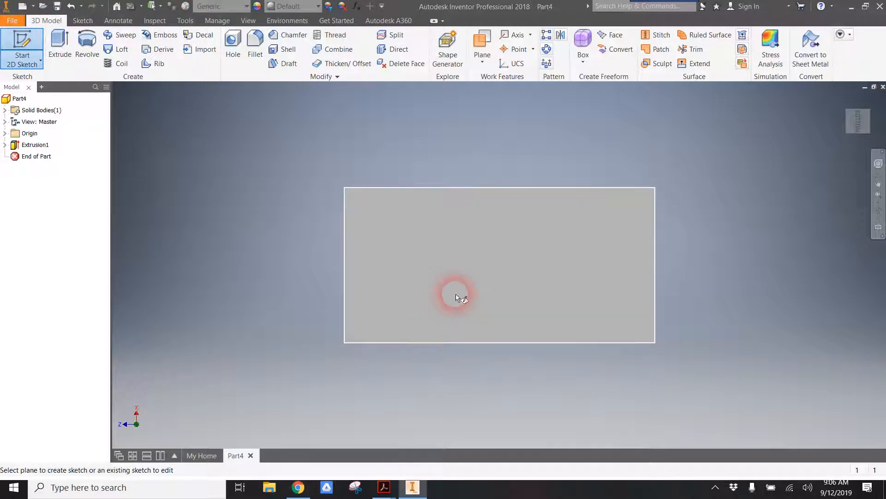
pyautogui.moveTo(472, 311)
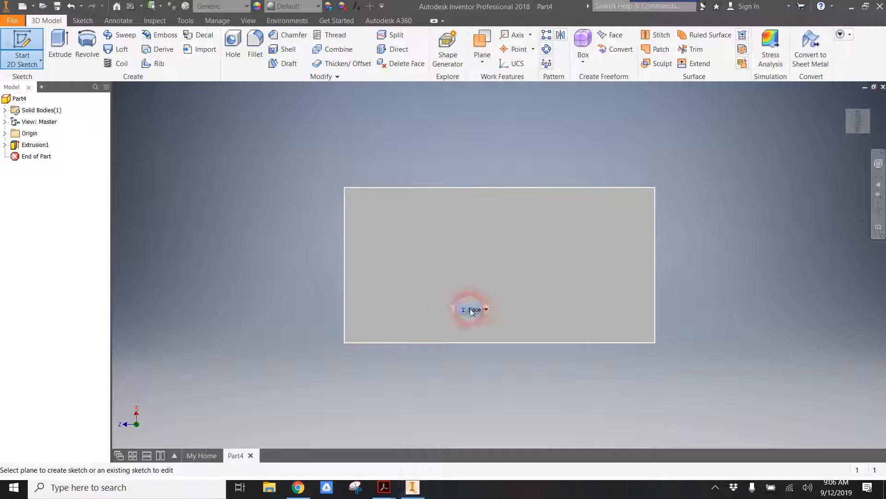
pyautogui.moveTo(412, 243)
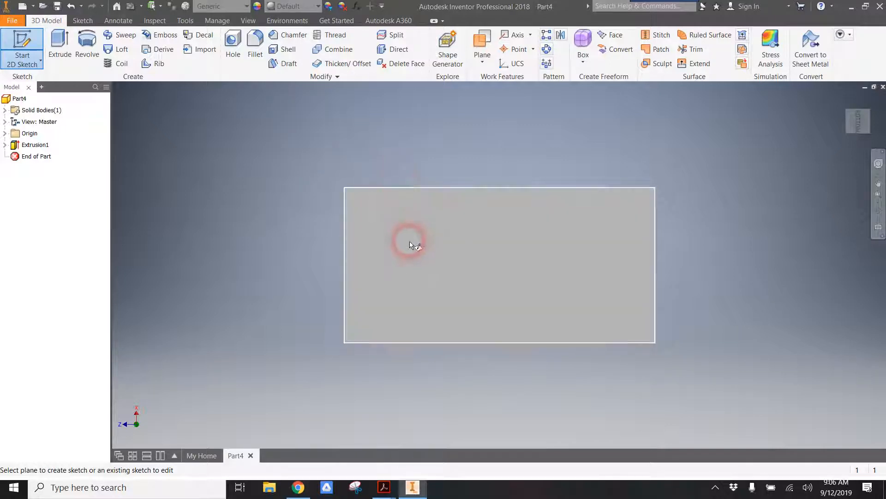
pyautogui.moveTo(490, 250)
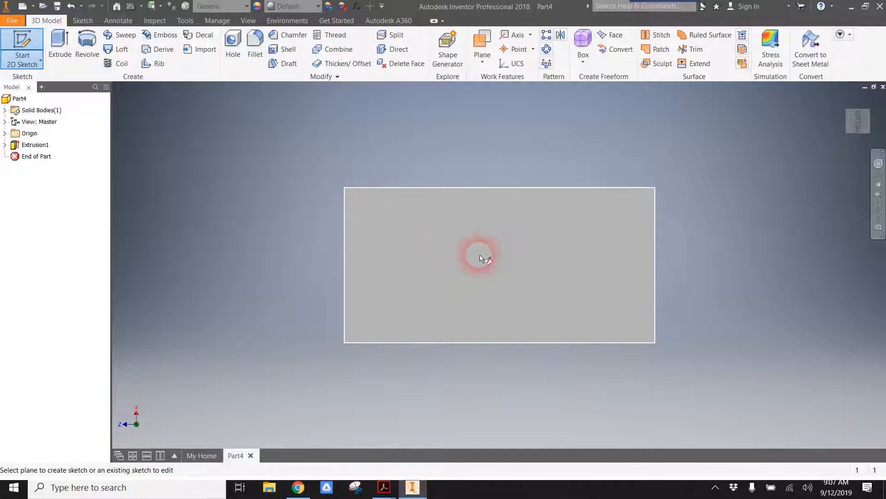
# - Start Sketch2 on the block's rectangular face, dismissing the stray distance toolbar
pyautogui.click(480, 258)
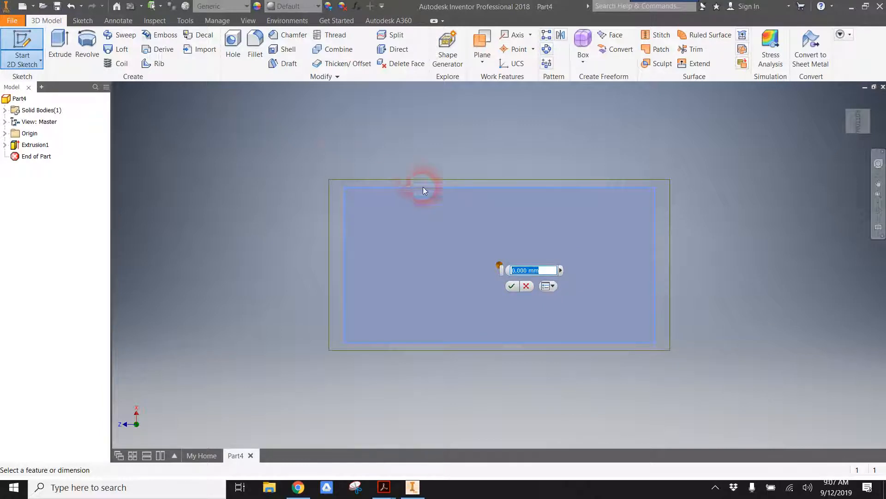
pyautogui.moveTo(500, 272)
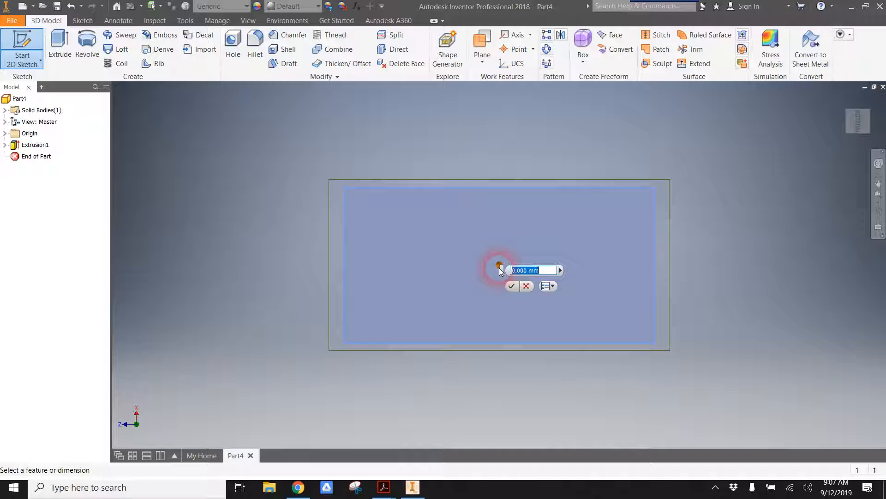
pyautogui.moveTo(477, 230)
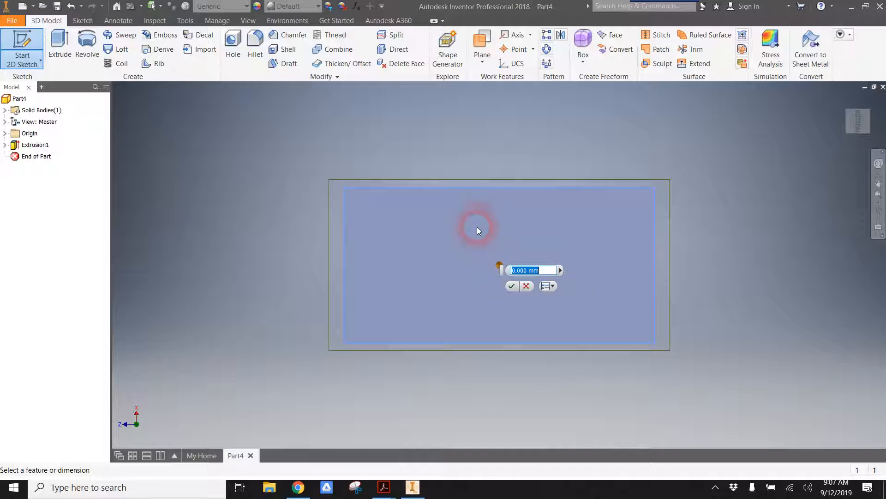
pyautogui.moveTo(541, 281)
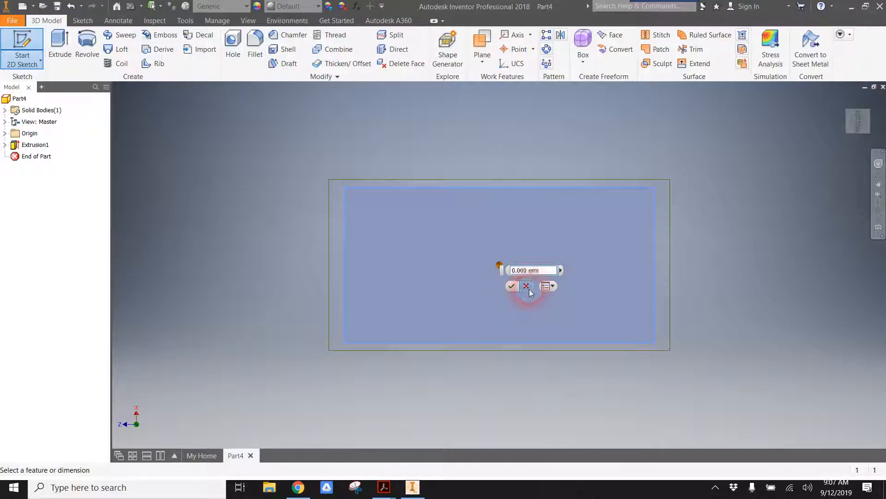
pyautogui.click(526, 286)
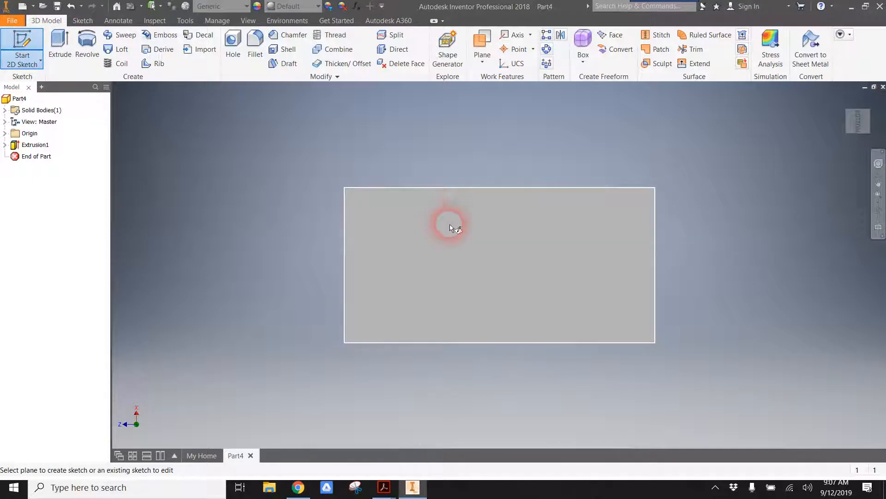
pyautogui.click(450, 226)
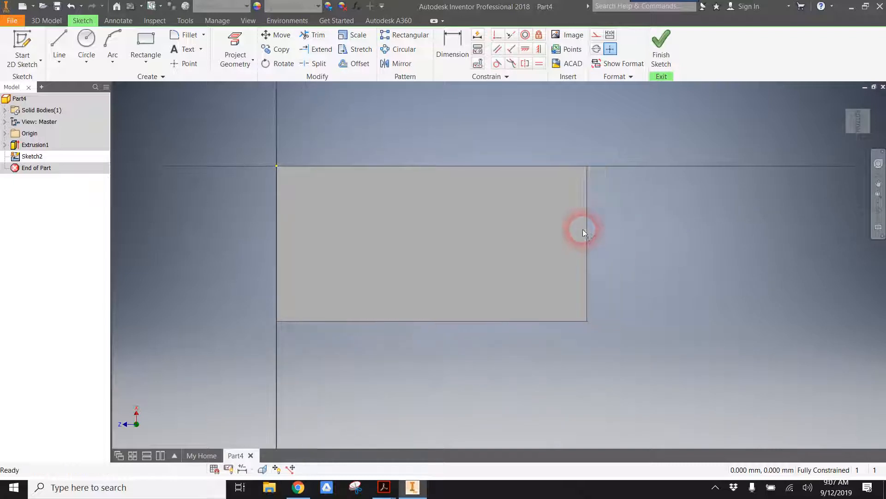
# - Draw a two-point rectangle slightly inside the face outline on Sketch2
pyautogui.click(145, 43)
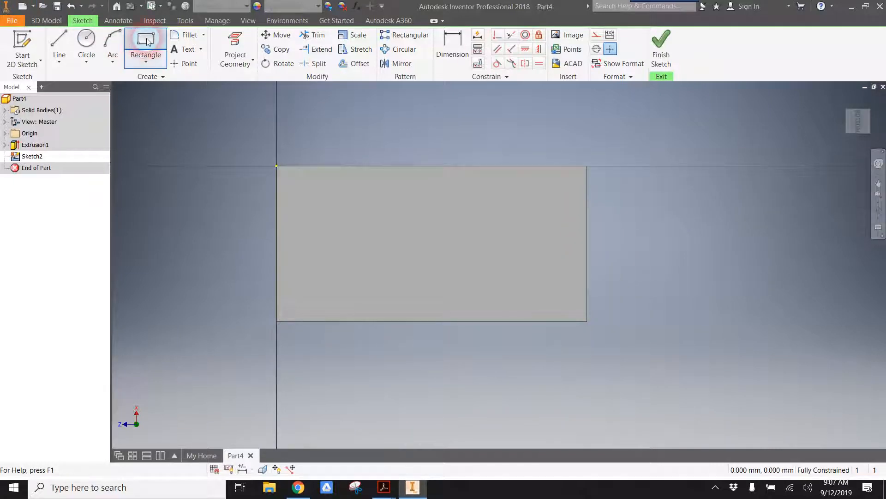
pyautogui.click(145, 48)
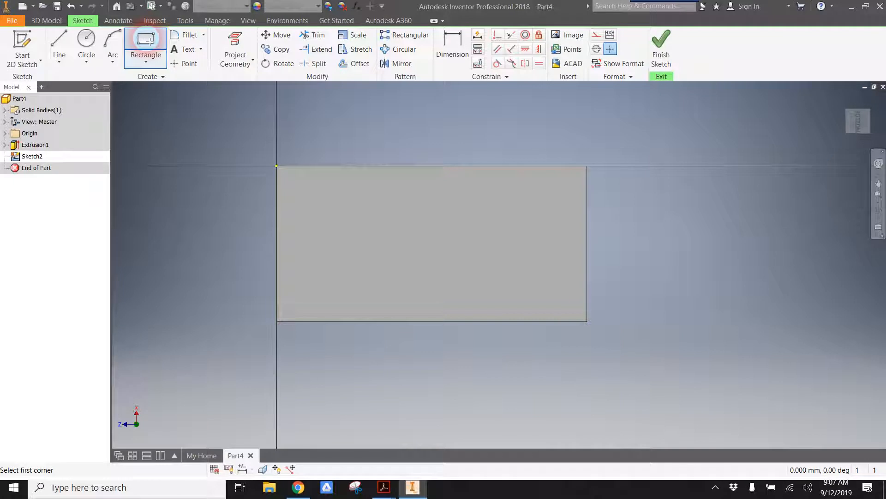
pyautogui.click(277, 165)
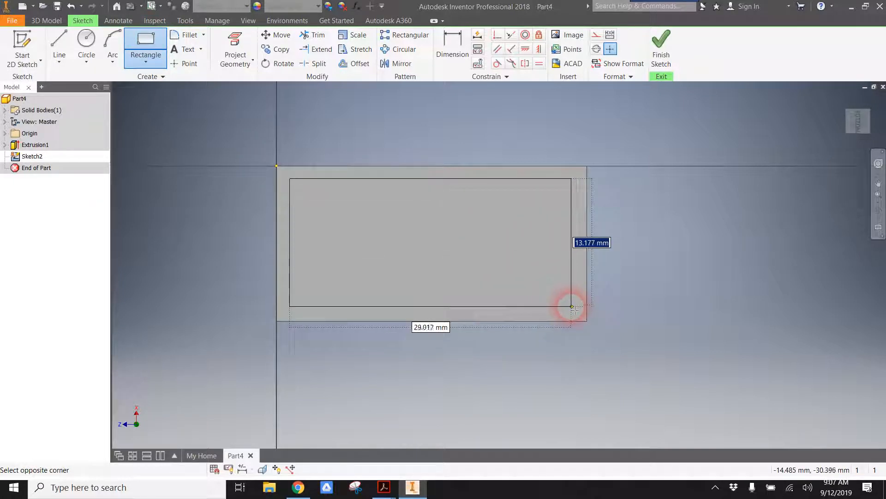
pyautogui.click(572, 307)
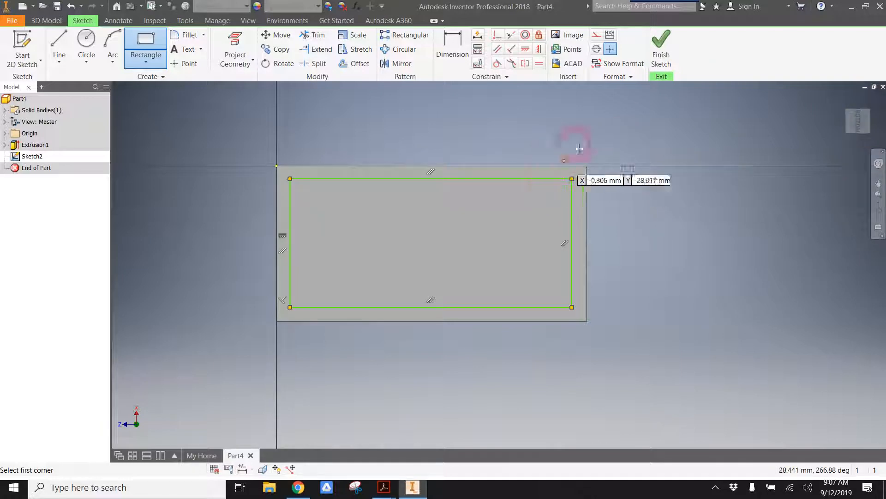
pyautogui.moveTo(506, 99)
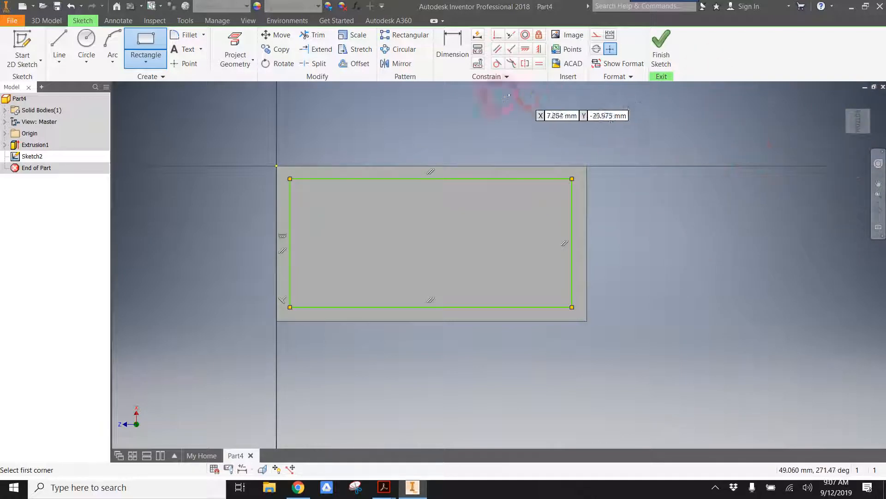
# - Dimension the inner rectangle 1.5 mm from the block's top and right edges
pyautogui.click(451, 48)
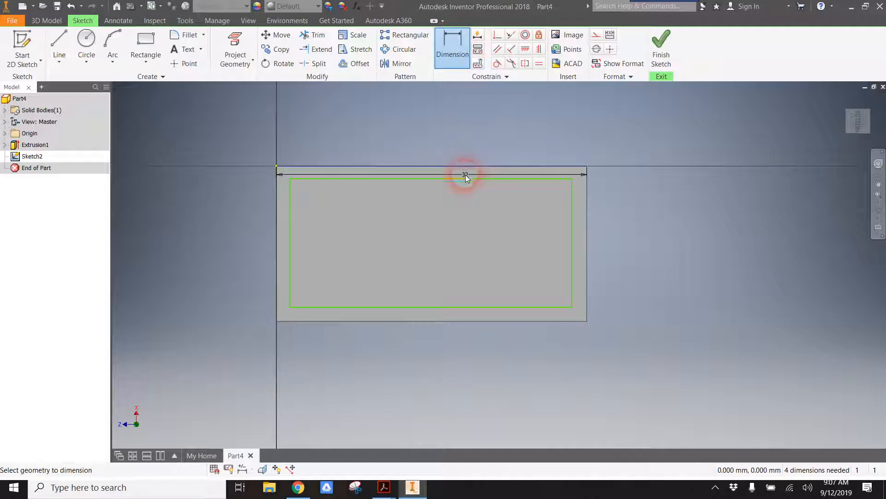
pyautogui.click(464, 172)
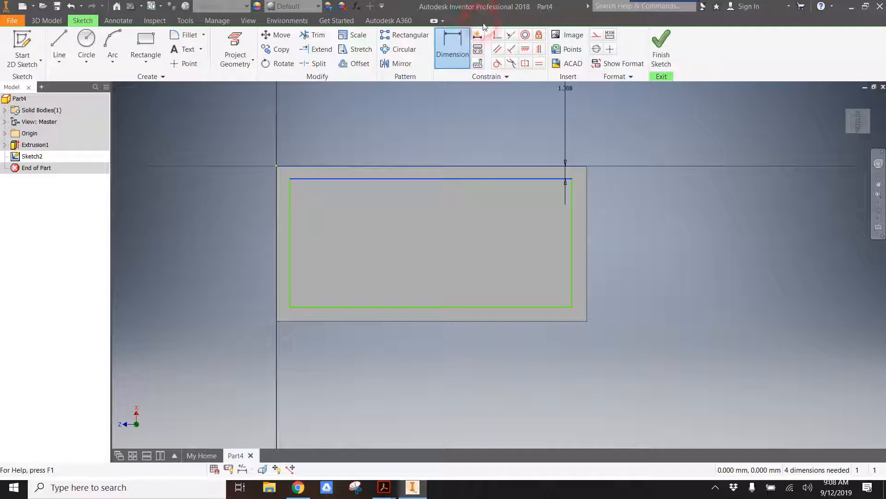
pyautogui.click(467, 158)
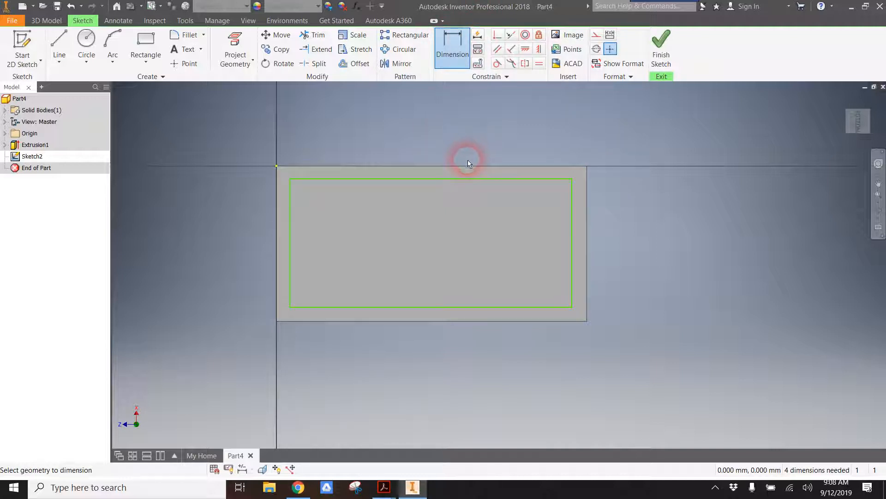
pyautogui.click(464, 180)
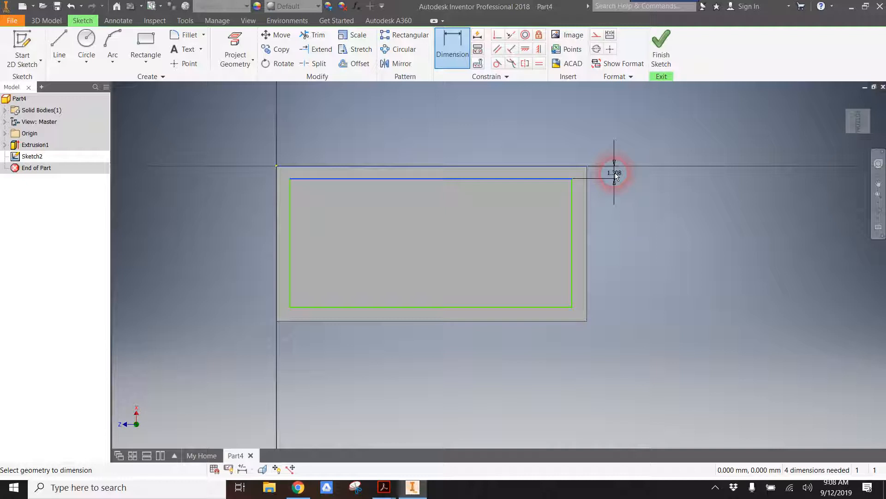
pyautogui.click(615, 172)
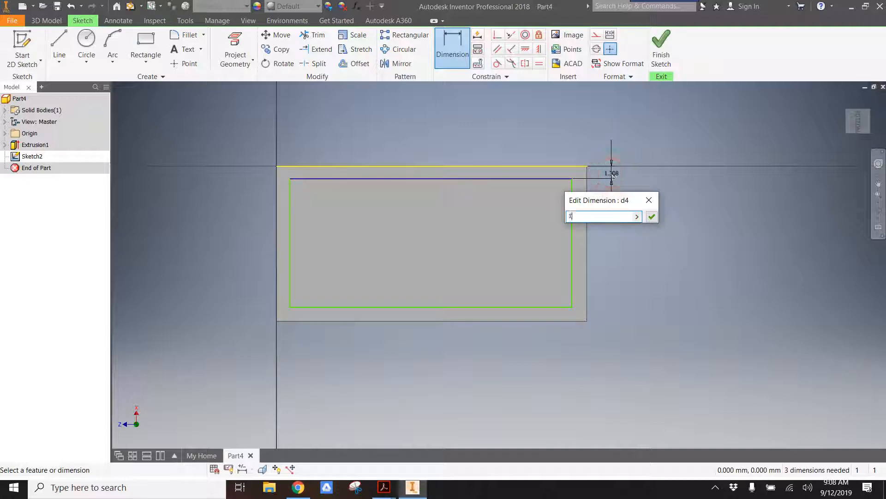
pyautogui.write('1.5')
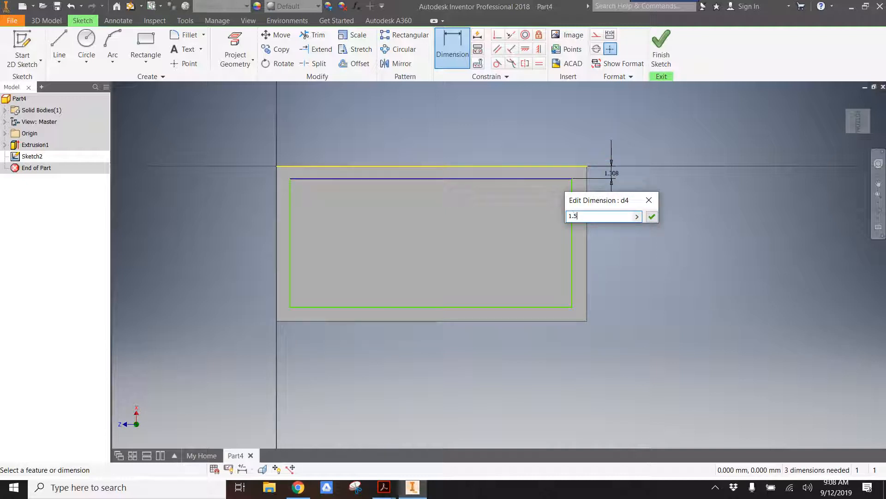
pyautogui.click(652, 216)
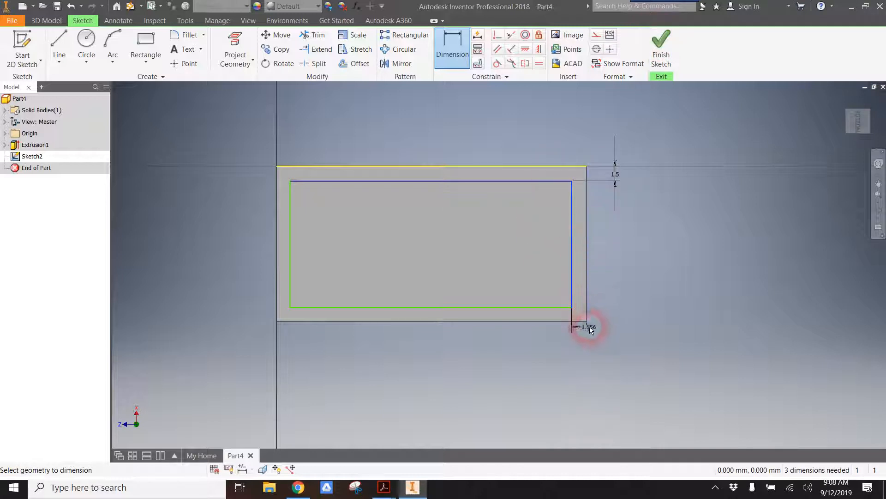
pyautogui.click(583, 328)
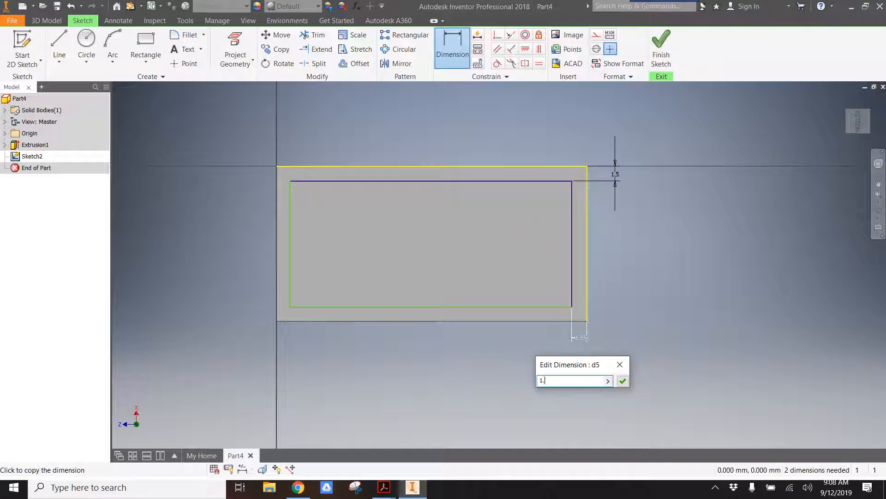
pyautogui.click(622, 379)
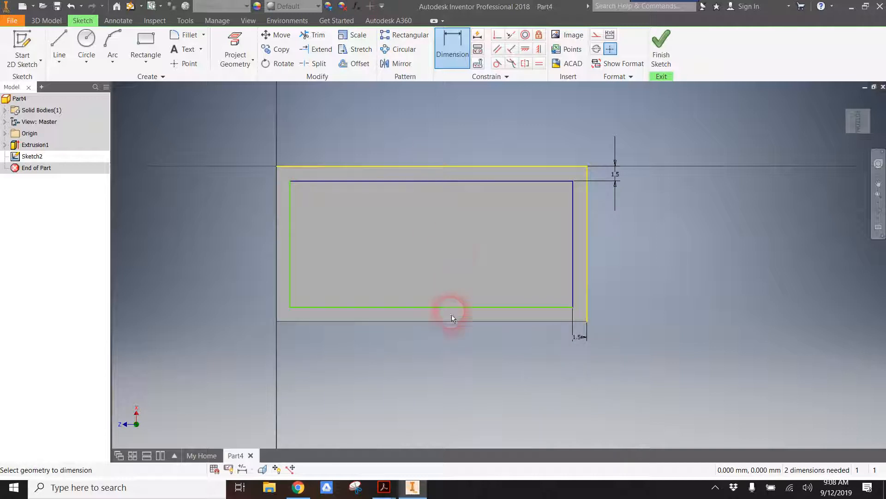
# - Dimension the bottom and left gaps to 1.5 mm and finish Sketch2
pyautogui.click(453, 306)
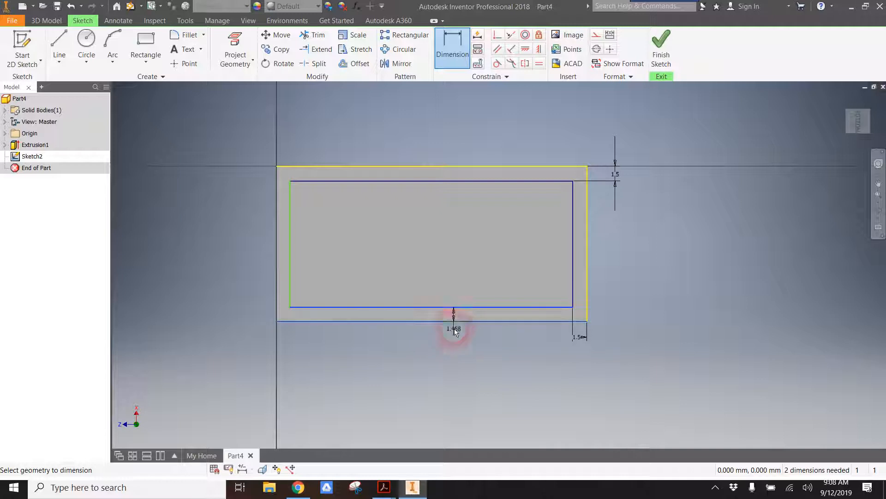
pyautogui.click(454, 329)
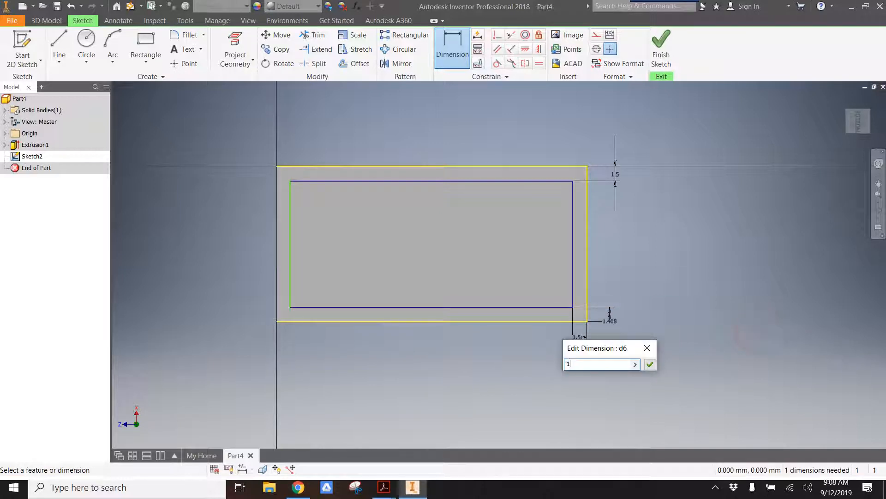
pyautogui.click(649, 364)
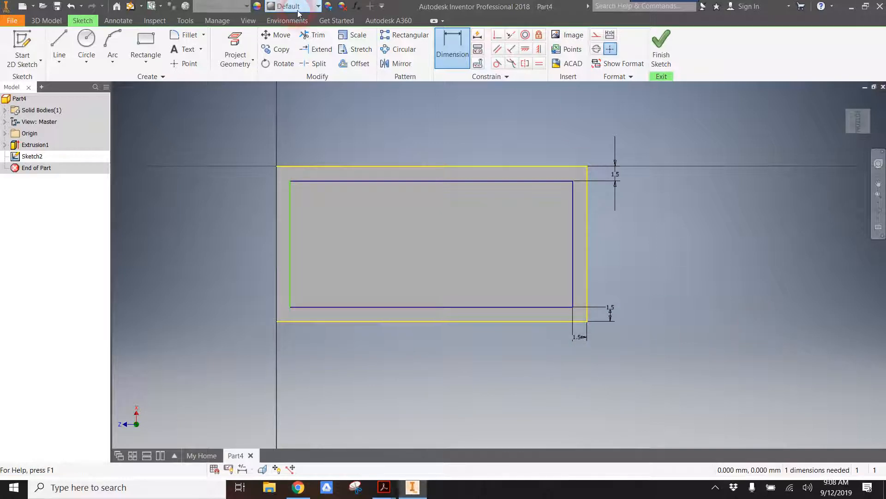
pyautogui.click(478, 250)
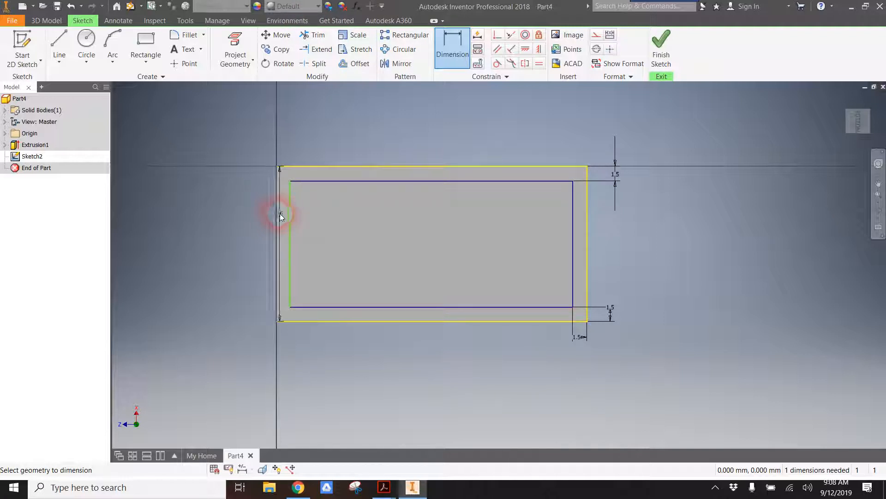
pyautogui.moveTo(300, 145)
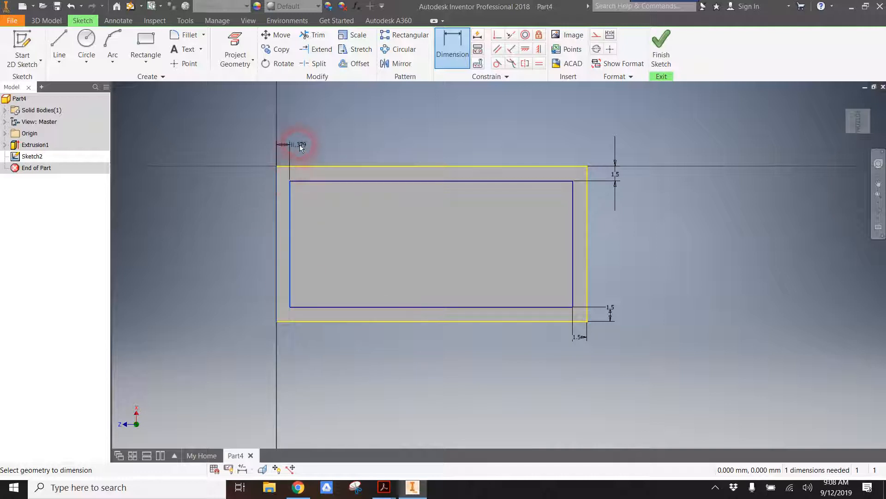
pyautogui.click(298, 144)
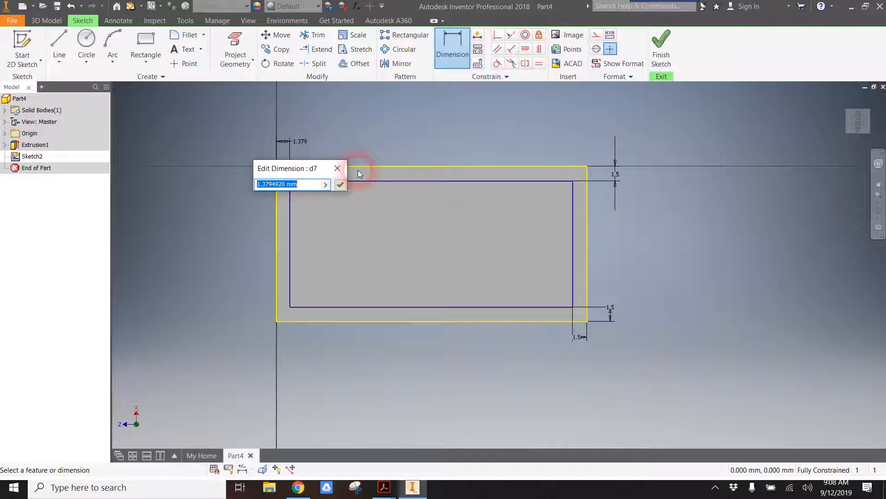
pyautogui.click(340, 184)
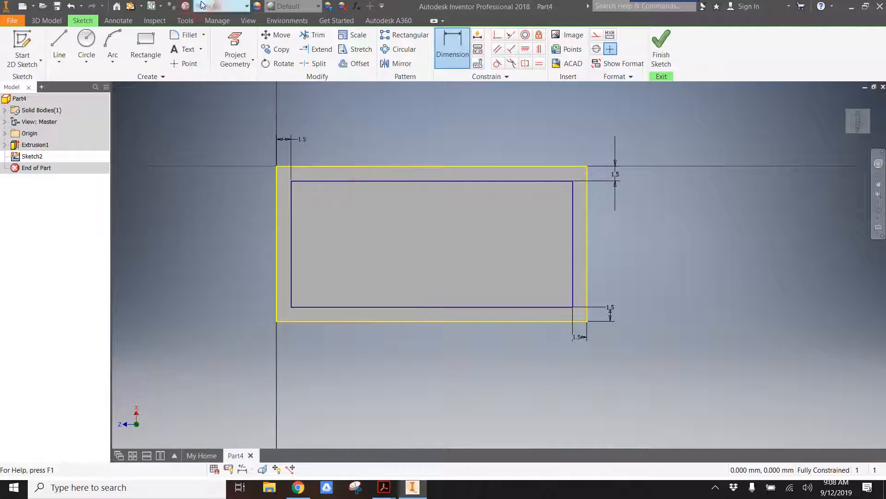
pyautogui.moveTo(660, 48)
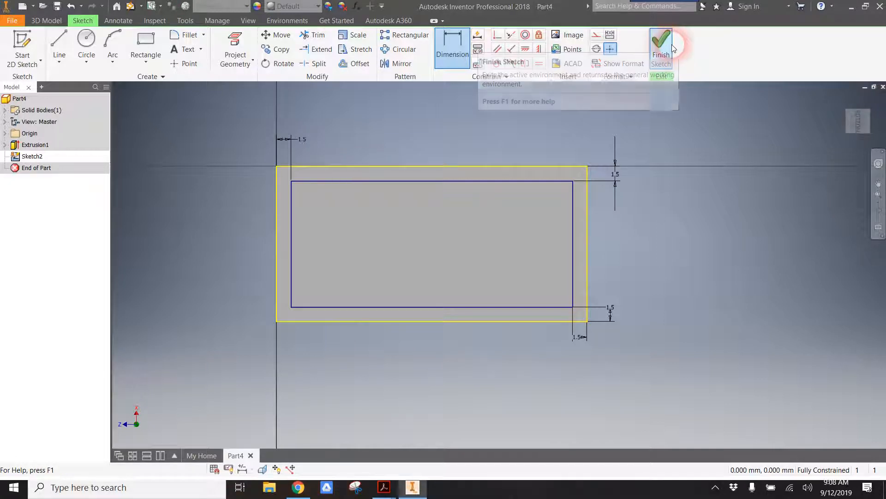
pyautogui.click(662, 48)
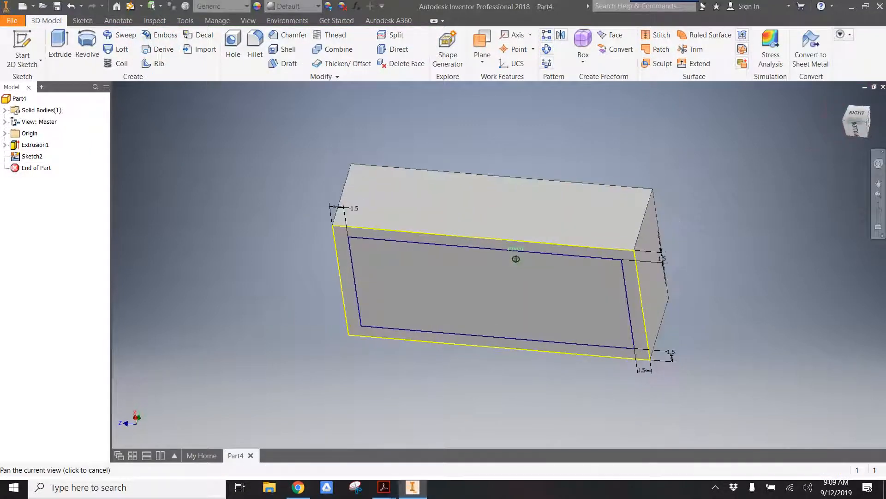
pyautogui.click(59, 43)
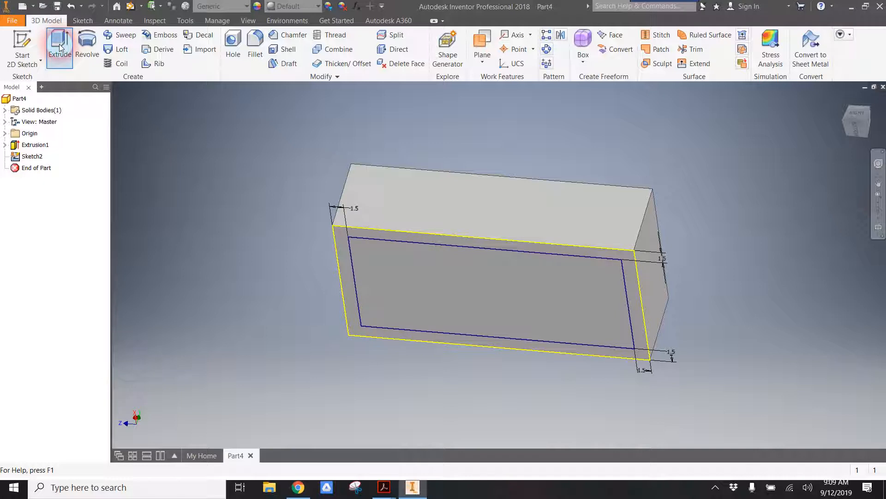
# - Cut-extrude the inner rectangle 8 mm into the block to hollow it (Extrusion2)
pyautogui.click(60, 46)
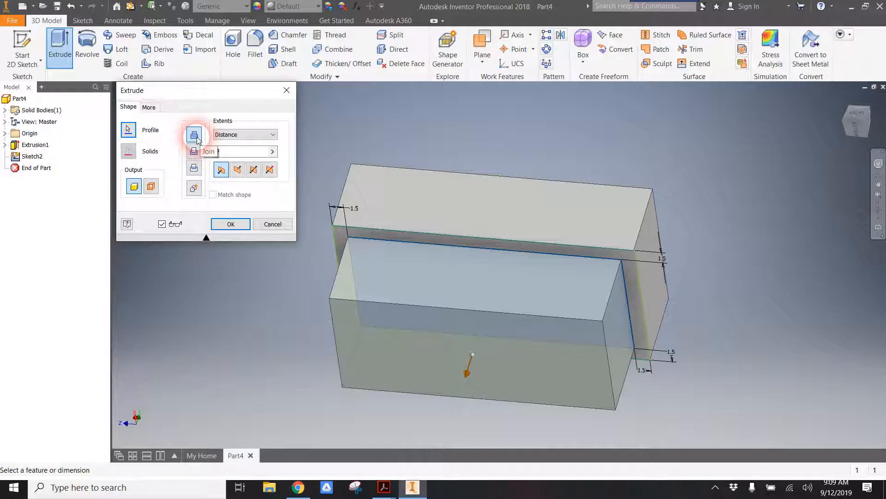
pyautogui.click(238, 170)
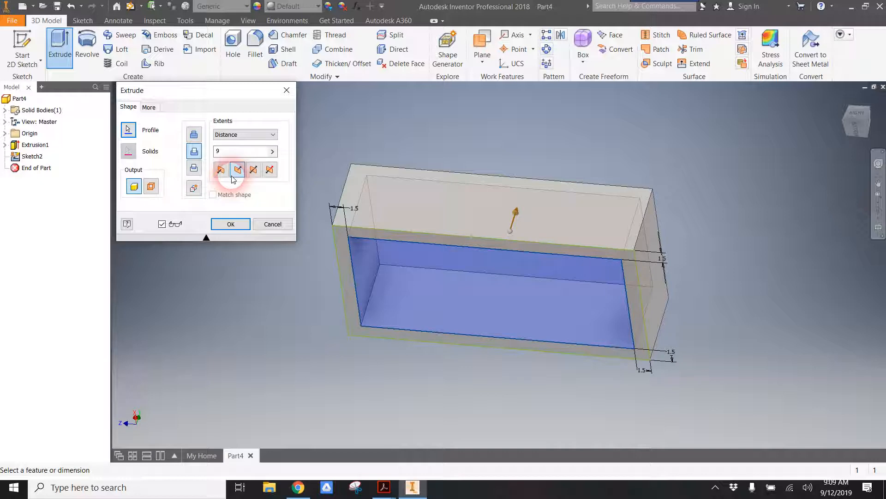
pyautogui.moveTo(194, 151)
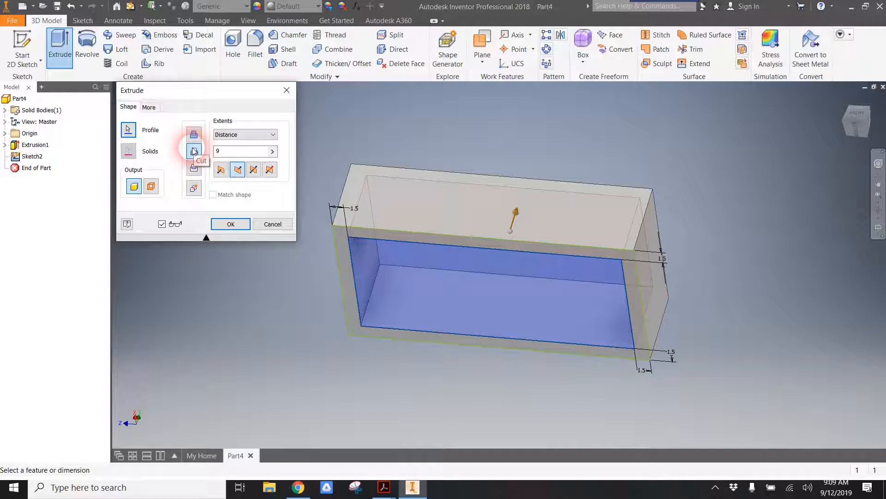
pyautogui.moveTo(245, 157)
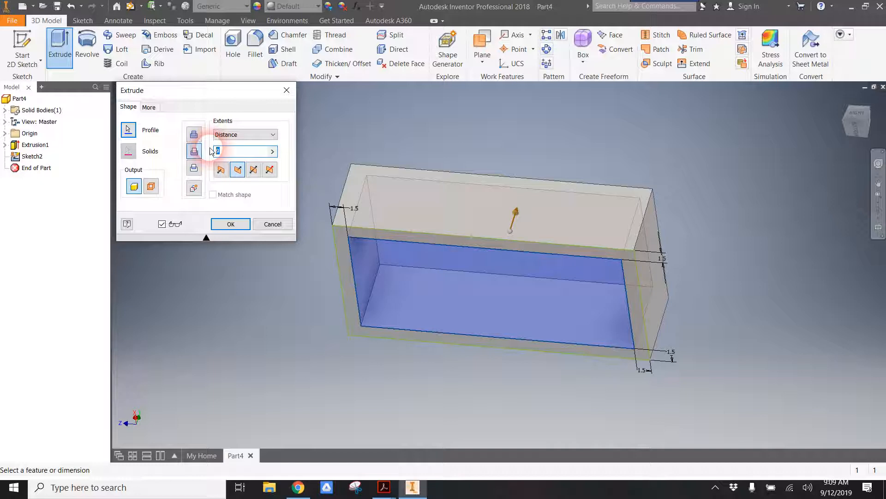
pyautogui.write('8')
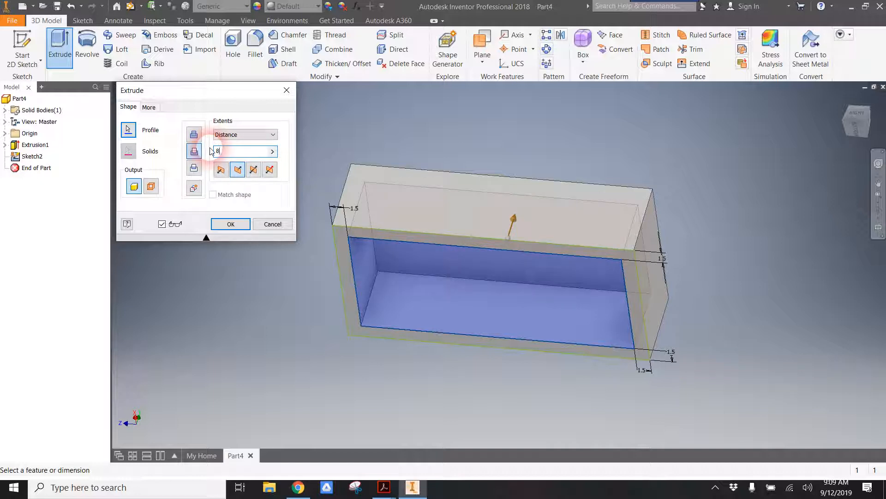
pyautogui.click(230, 224)
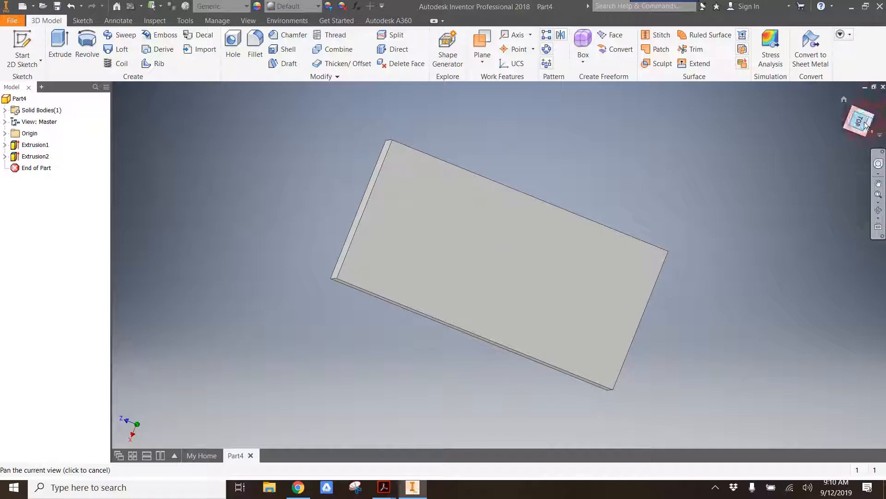
# - Look straight down at the block's top face via the ViewCube
pyautogui.click(859, 120)
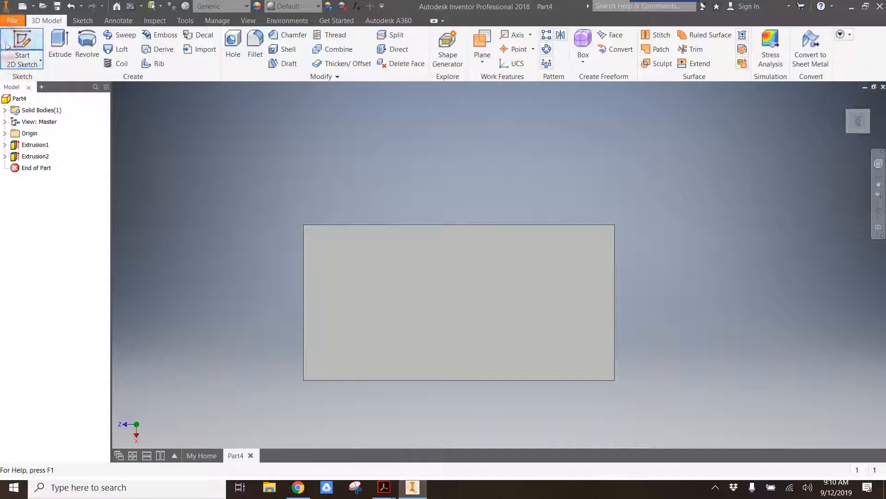
pyautogui.moveTo(22, 45)
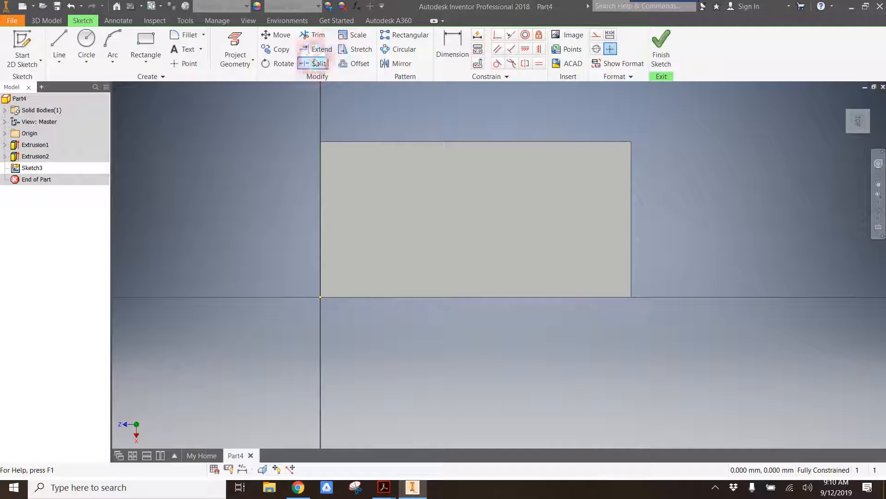
pyautogui.click(225, 299)
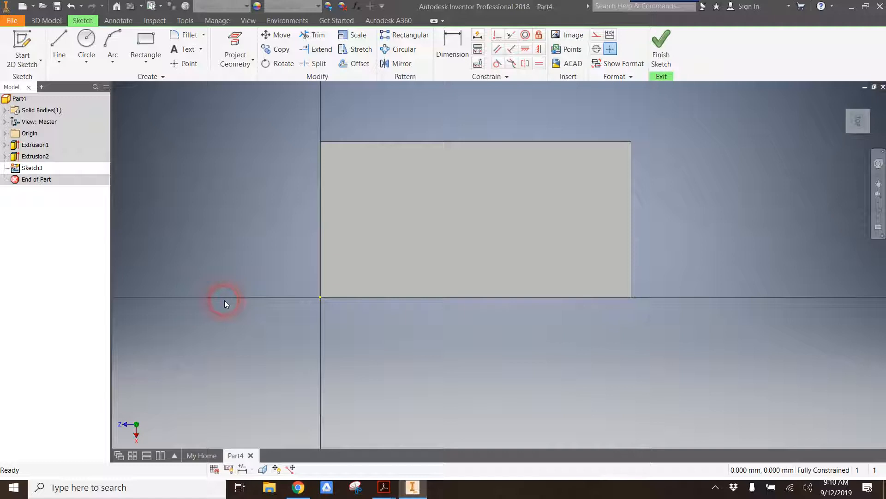
pyautogui.click(86, 46)
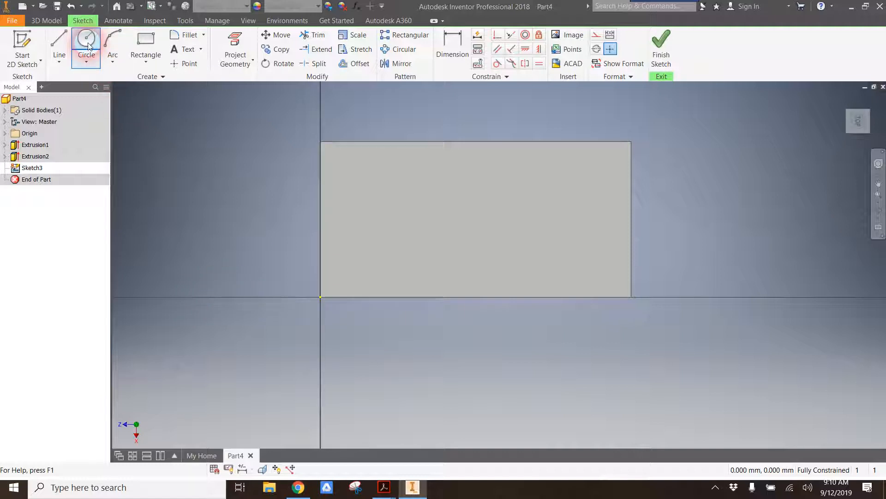
# - Place a circle near the top-left corner of the top face and begin dimensioning it
pyautogui.click(86, 45)
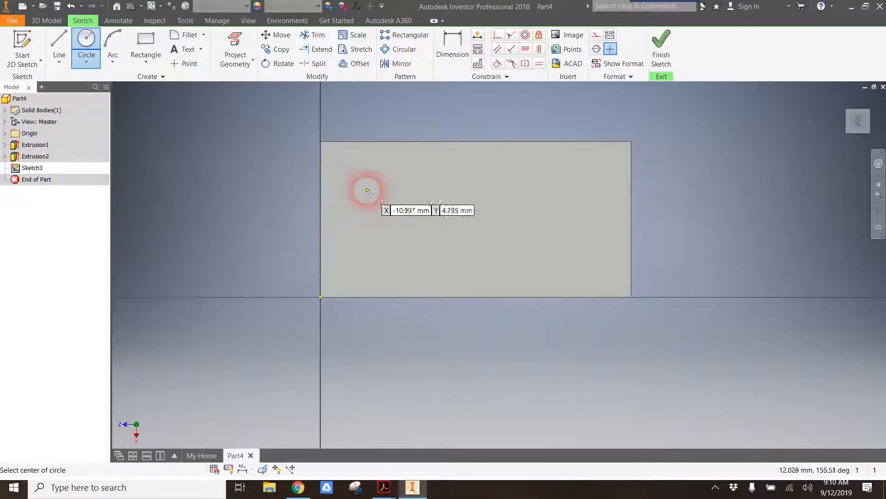
pyautogui.click(367, 190)
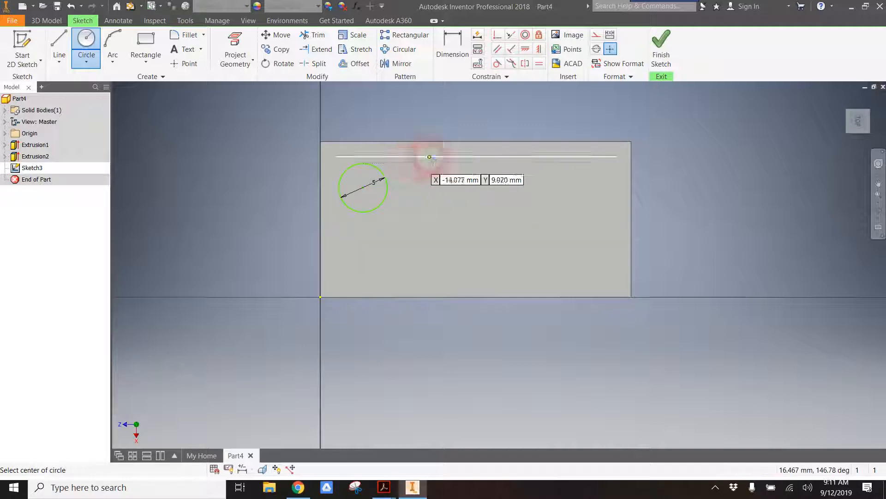
pyautogui.moveTo(829, 189)
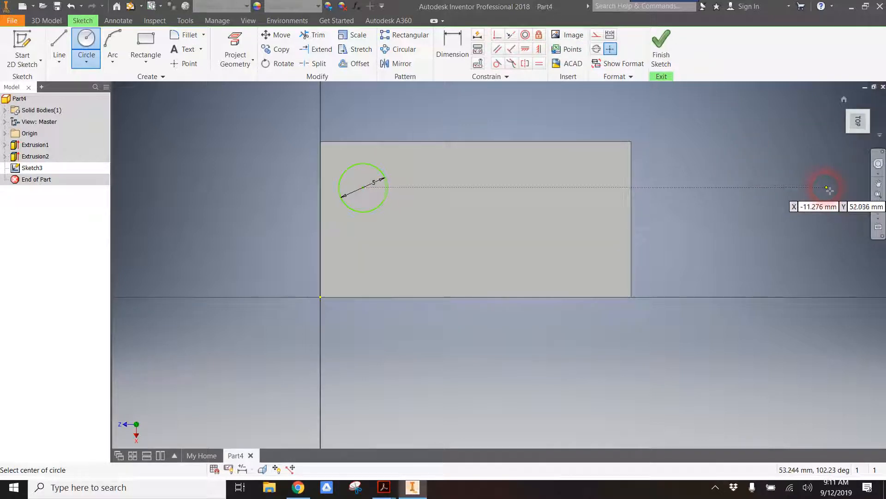
pyautogui.click(452, 39)
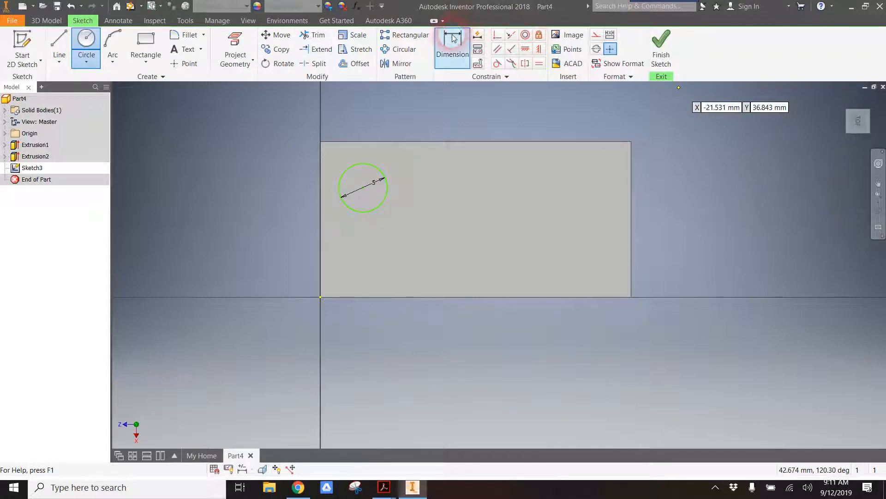
pyautogui.click(451, 49)
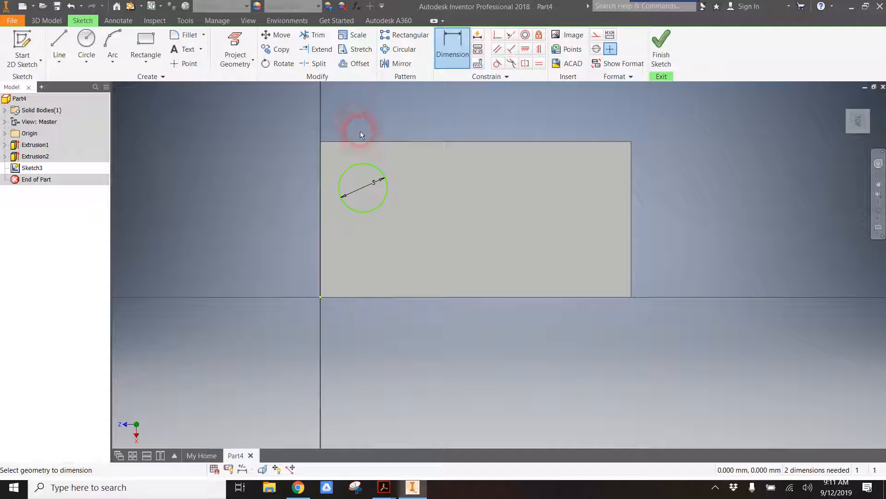
pyautogui.moveTo(359, 168)
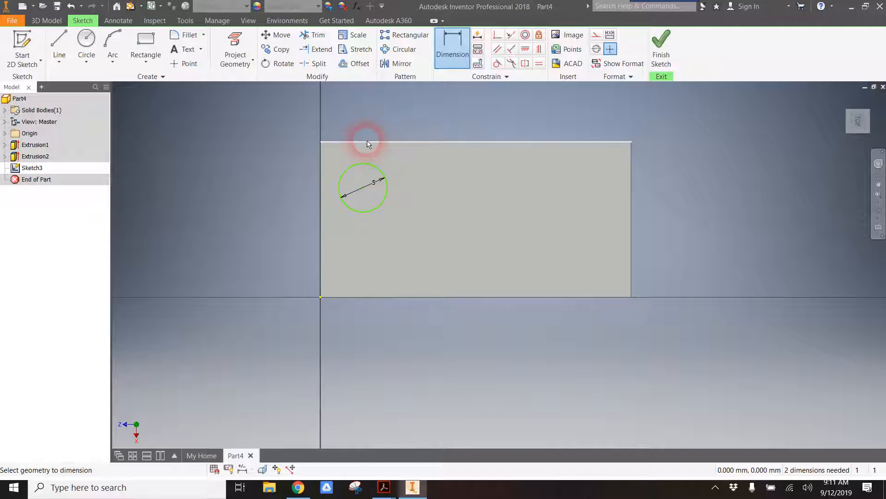
# - Dimension the circle 1.5 mm from the face's top edge
pyautogui.click(362, 195)
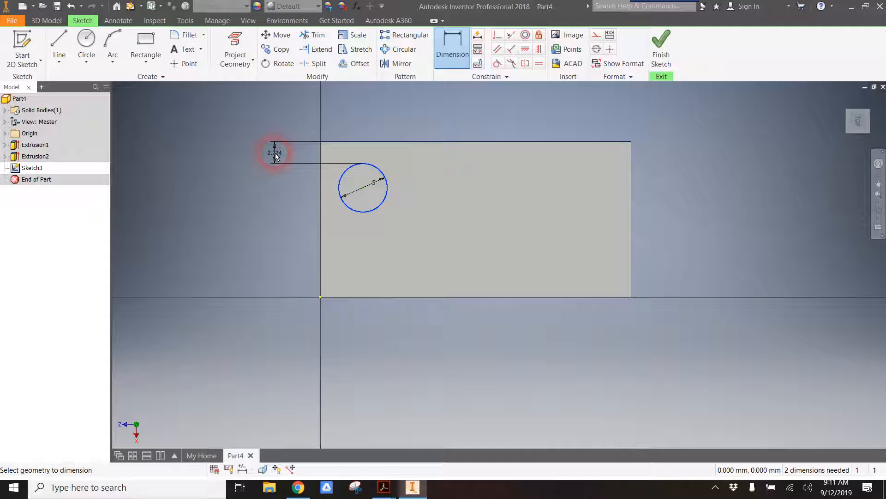
pyautogui.write('15')
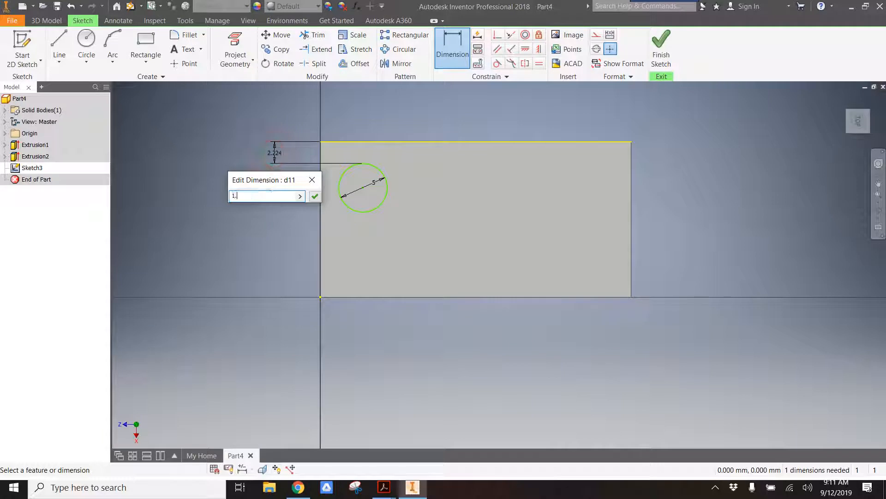
pyautogui.click(315, 196)
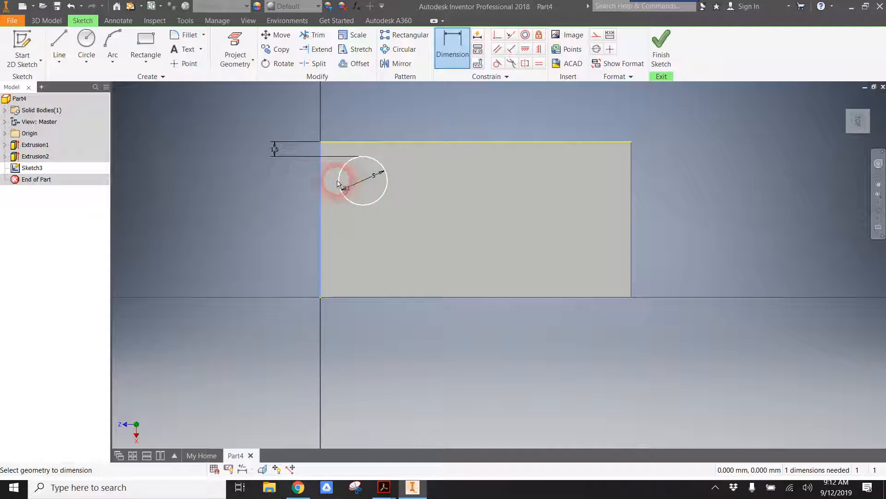
# - Dimension the circle 1.5 mm from the face's left edge, fully constraining it
pyautogui.click(362, 180)
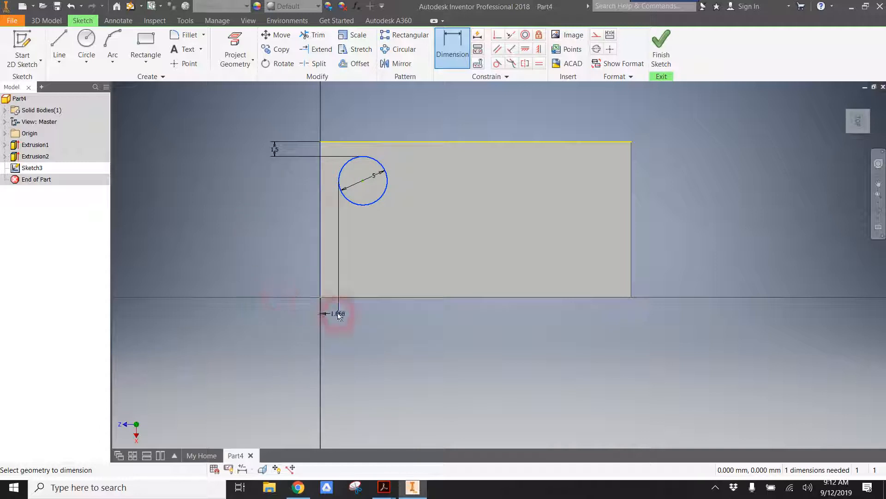
pyautogui.click(336, 314)
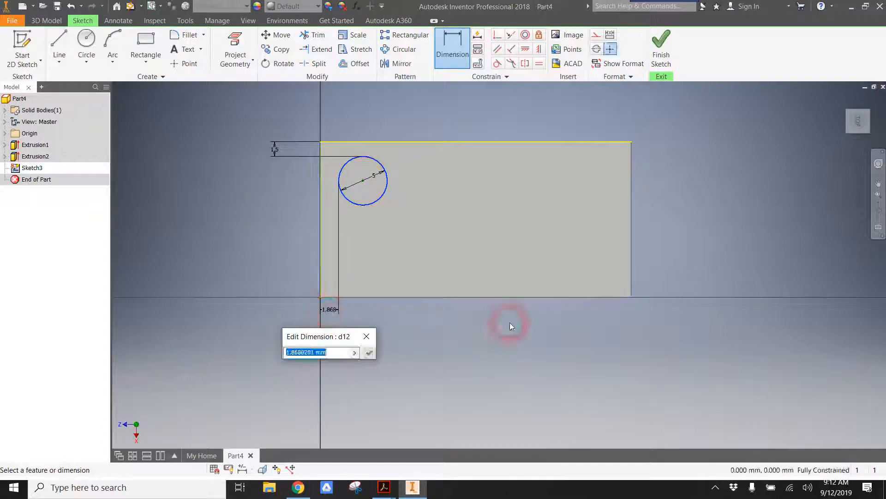
pyautogui.write('1.5')
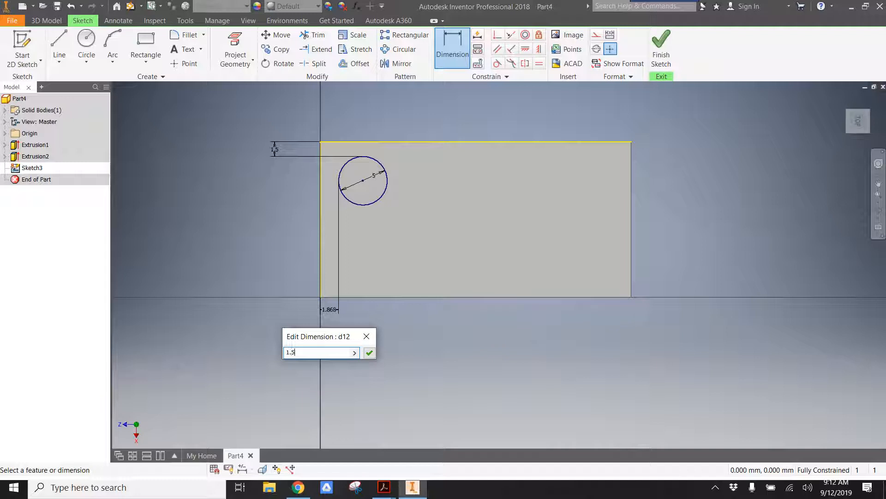
pyautogui.click(370, 352)
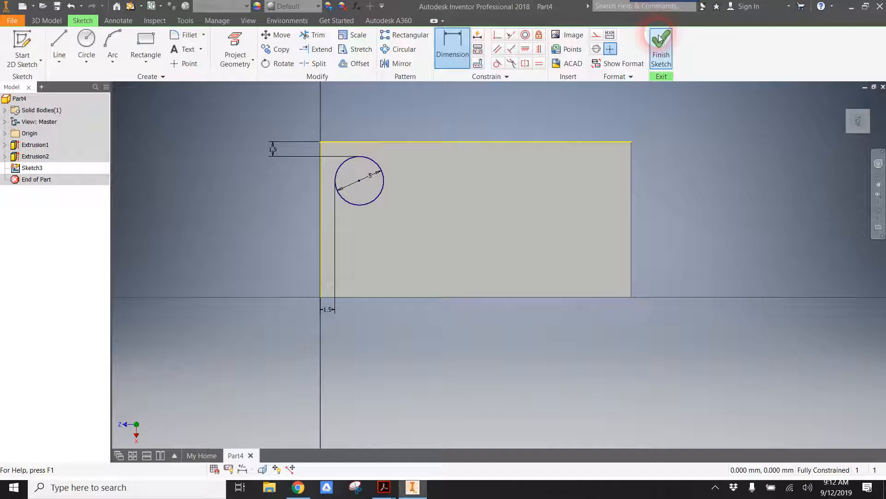
# - Finish the sketch and extrude the circle 2 mm upward into the first stud (Extrusion3)
pyautogui.click(661, 47)
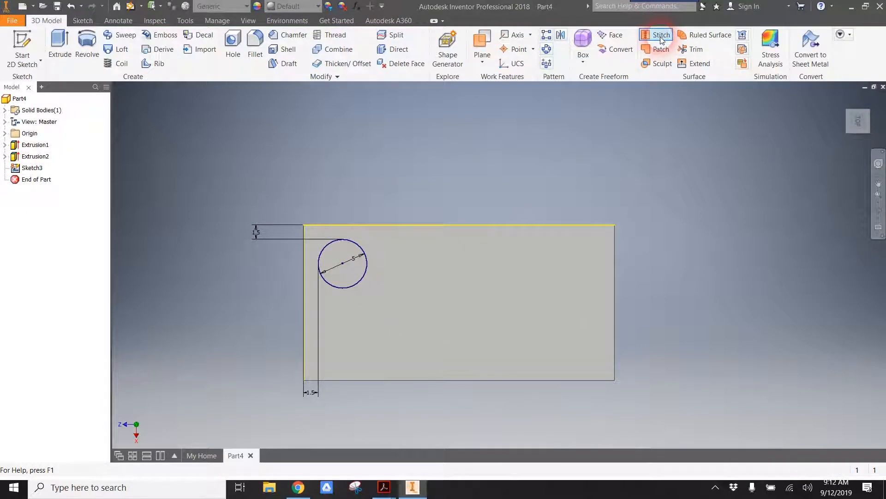
pyautogui.moveTo(839, 120)
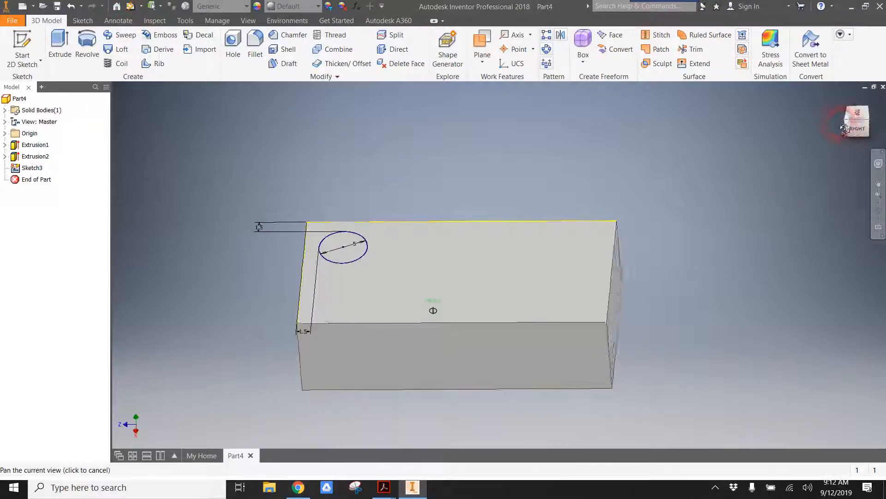
pyautogui.click(59, 45)
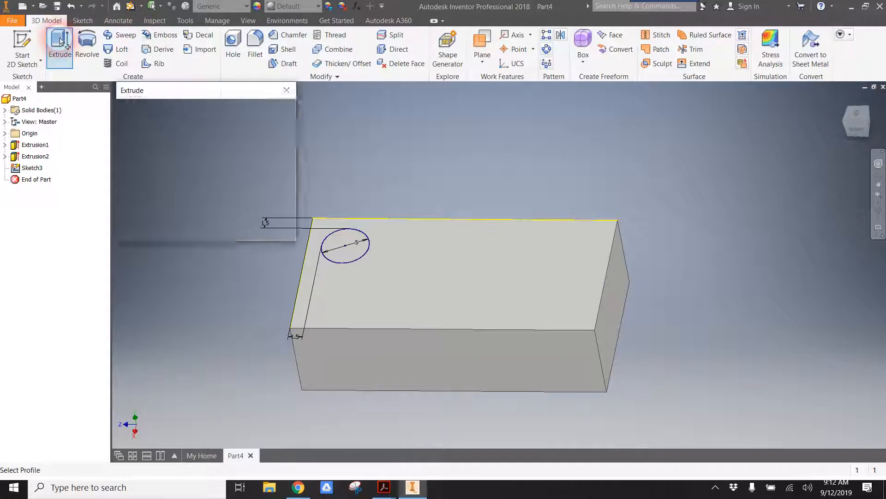
pyautogui.click(344, 246)
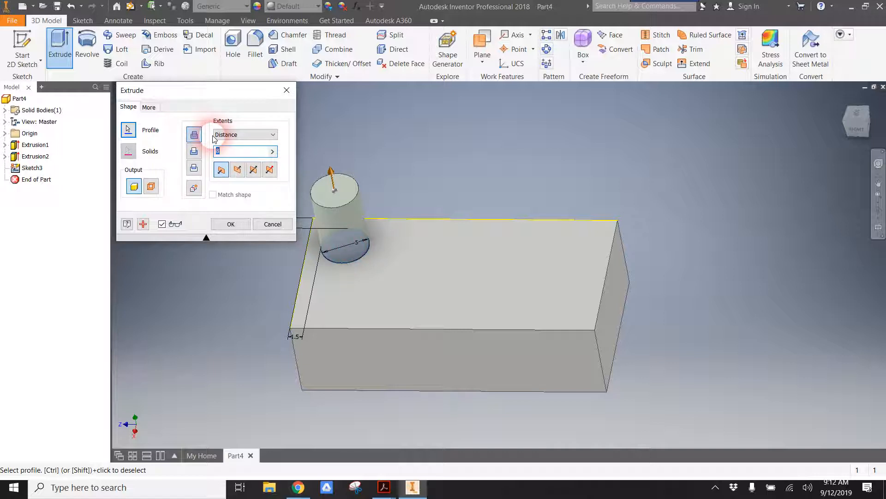
pyautogui.write('2')
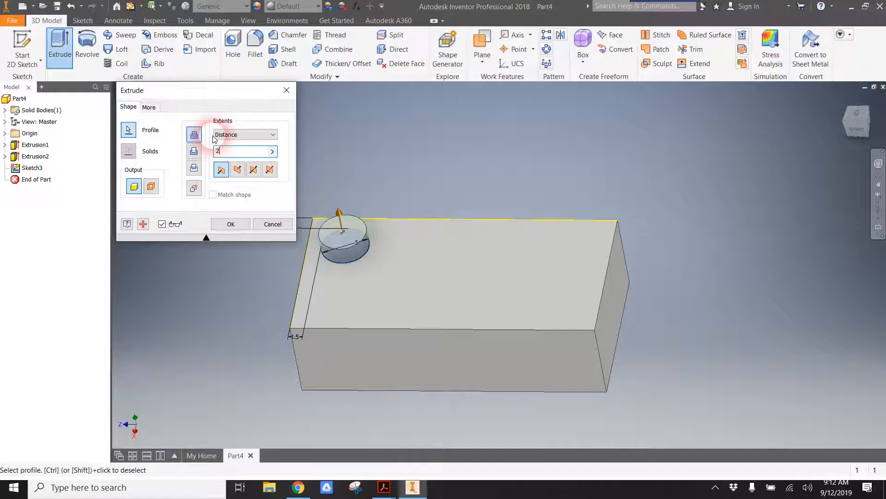
pyautogui.click(230, 223)
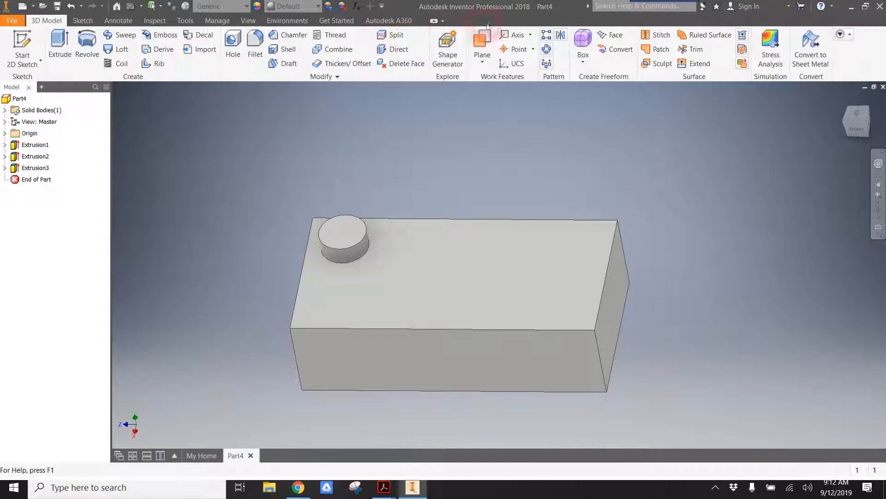
pyautogui.moveTo(546, 35)
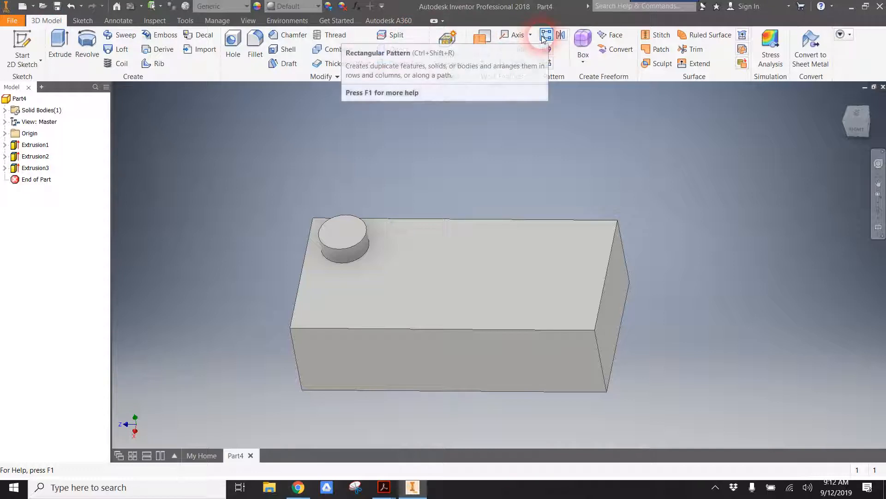
pyautogui.moveTo(545, 35)
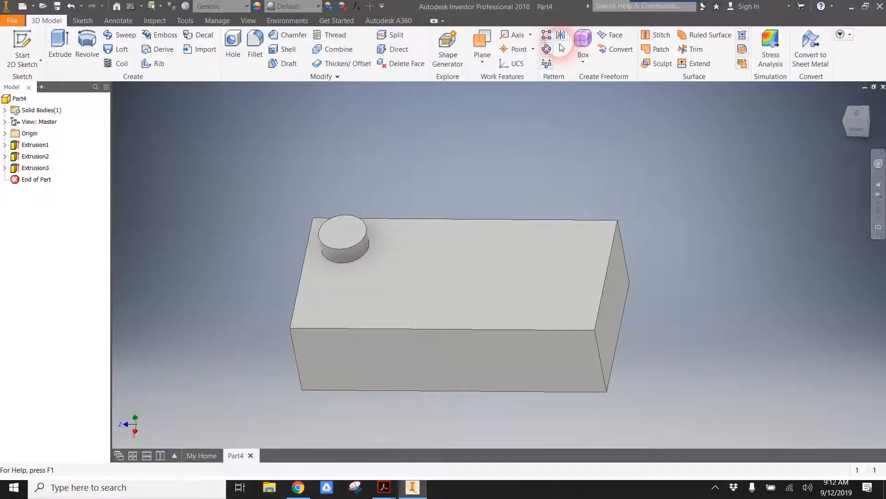
pyautogui.moveTo(547, 47)
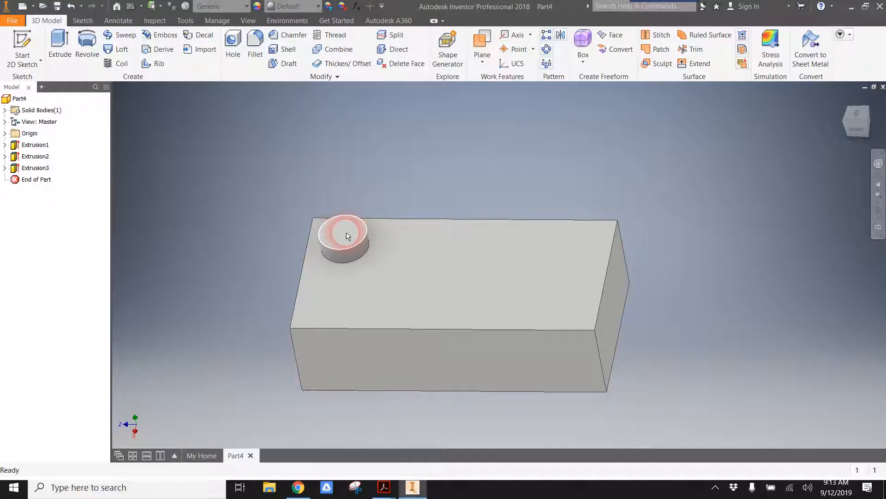
pyautogui.click(346, 236)
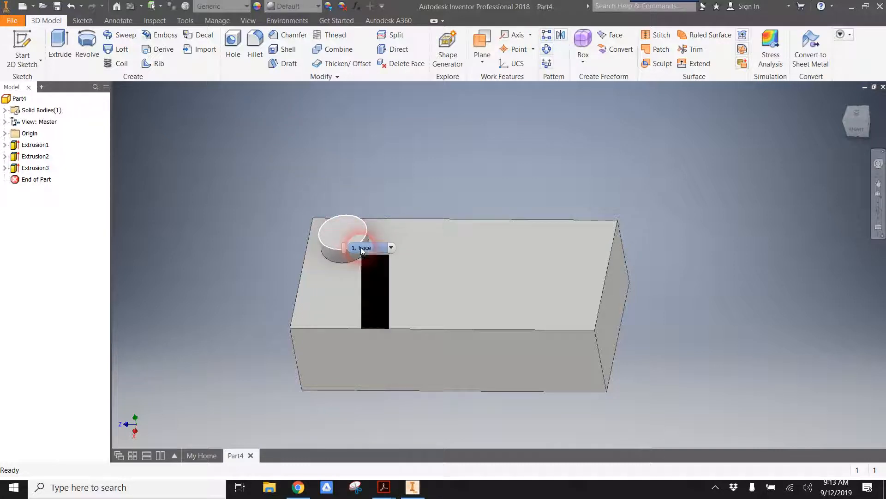
pyautogui.click(380, 285)
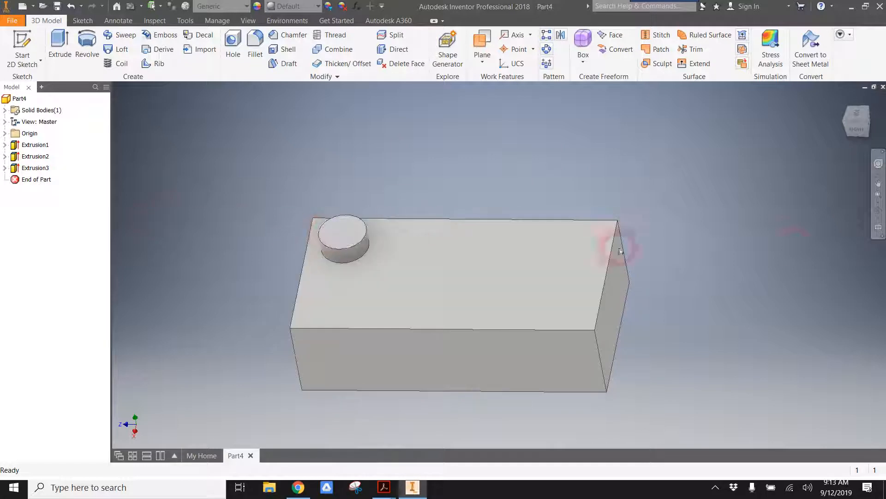
pyautogui.moveTo(338, 232)
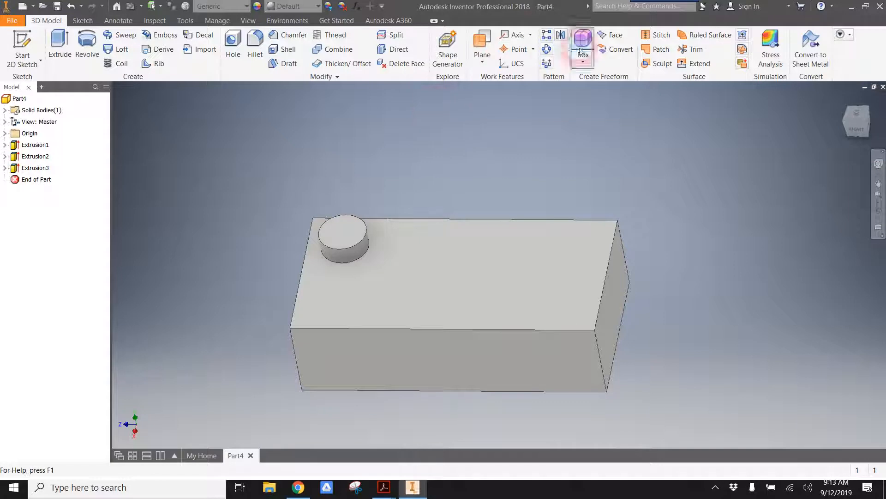
pyautogui.moveTo(546, 34)
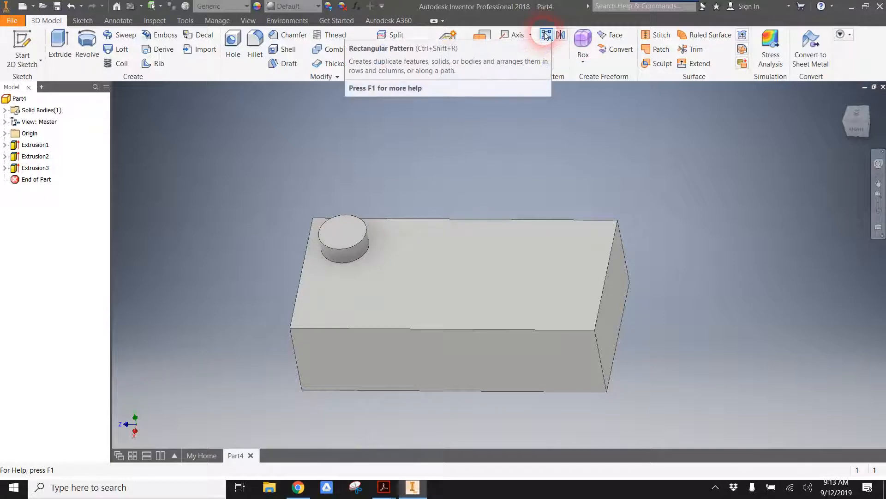
# - Start a rectangular pattern of the stud with the block's top long edge as Direction 1
pyautogui.click(546, 34)
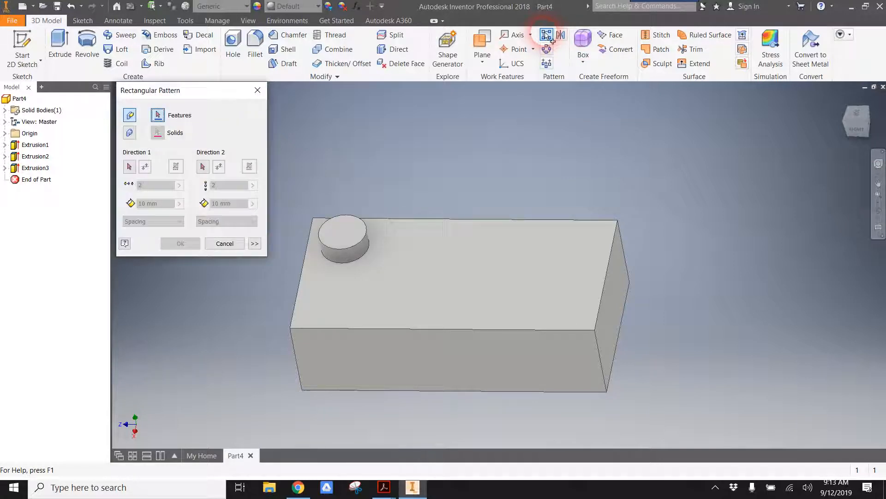
pyautogui.click(158, 114)
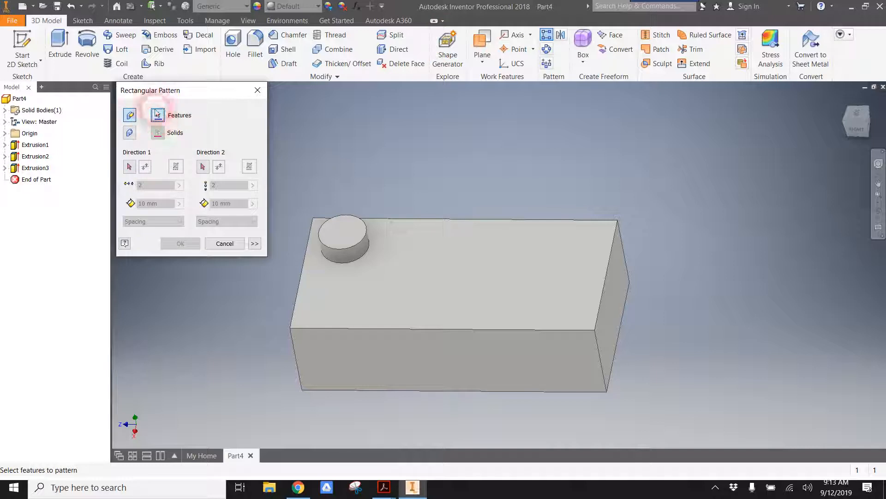
pyautogui.click(345, 237)
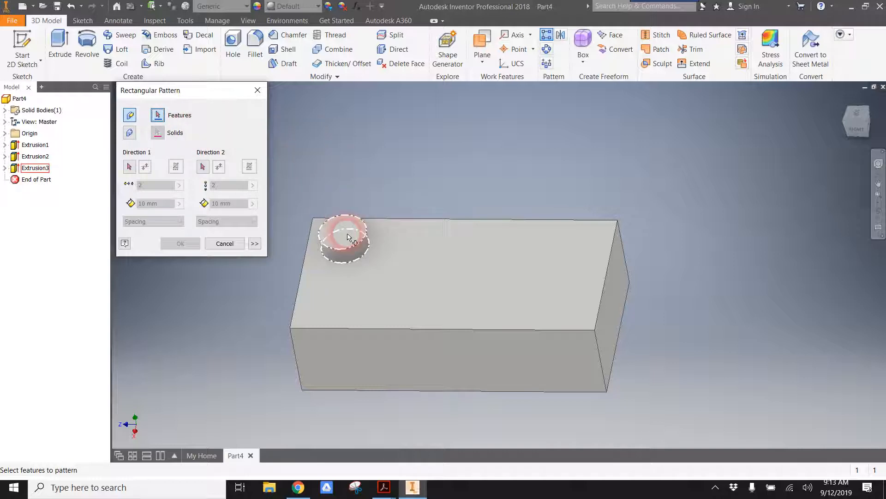
pyautogui.click(345, 238)
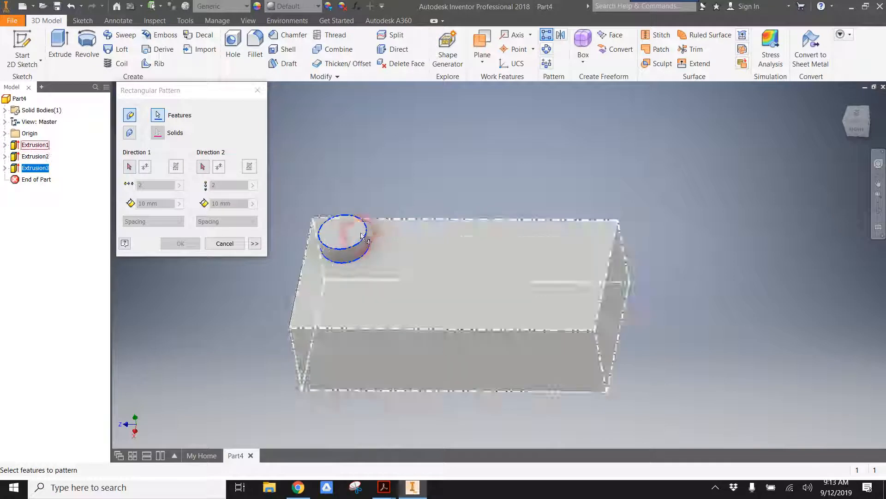
pyautogui.click(130, 166)
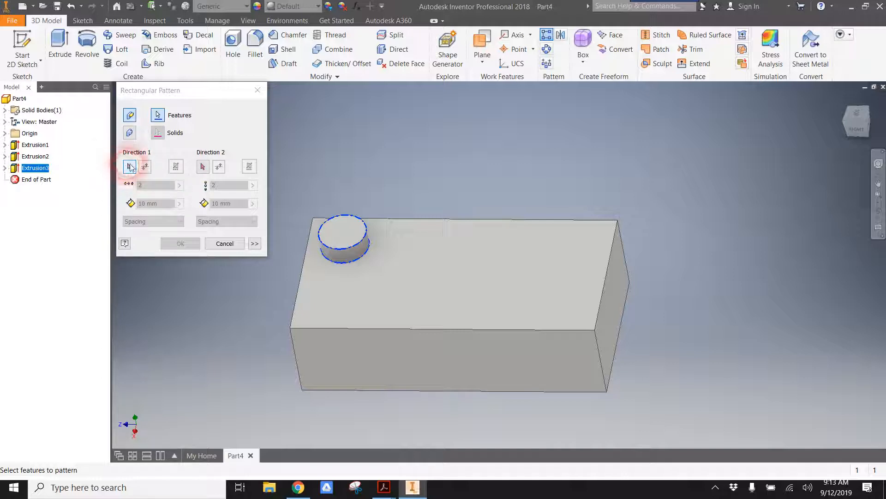
pyautogui.click(129, 167)
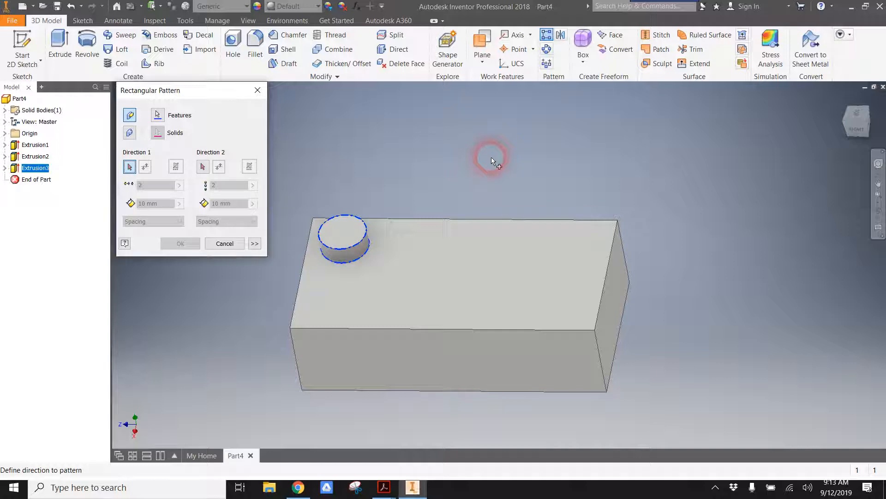
pyautogui.moveTo(480, 220)
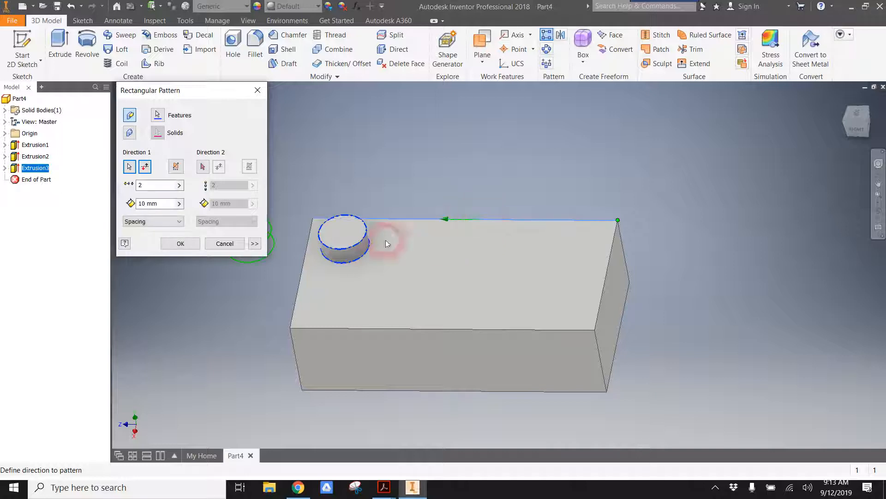
pyautogui.moveTo(150, 90); pyautogui.dragTo(724, 135)
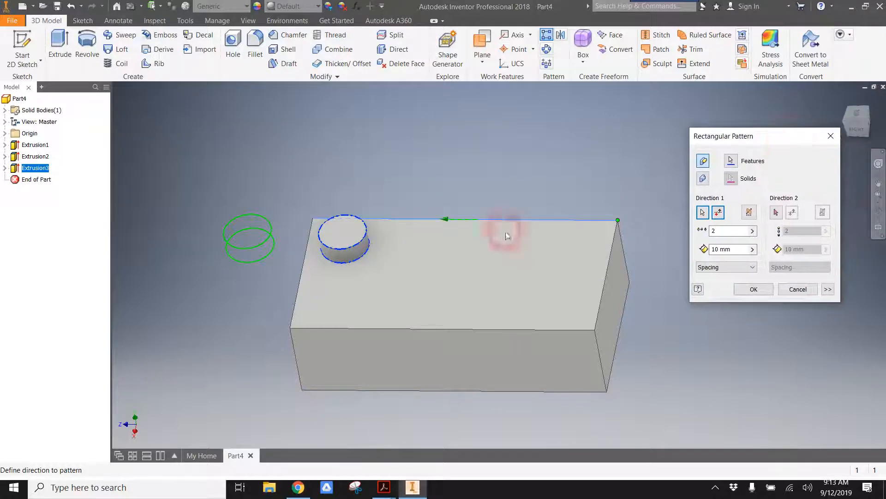
pyautogui.moveTo(668, 241)
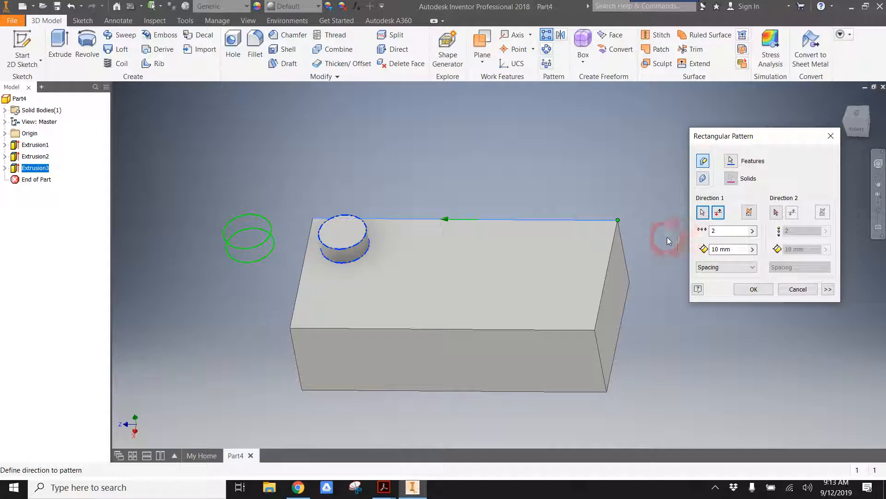
pyautogui.moveTo(199, 226)
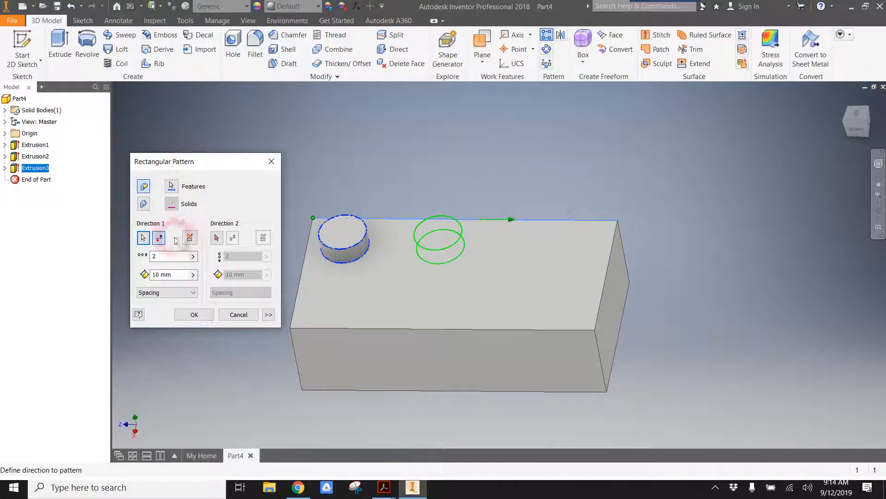
pyautogui.moveTo(173, 256)
pyautogui.write('4')
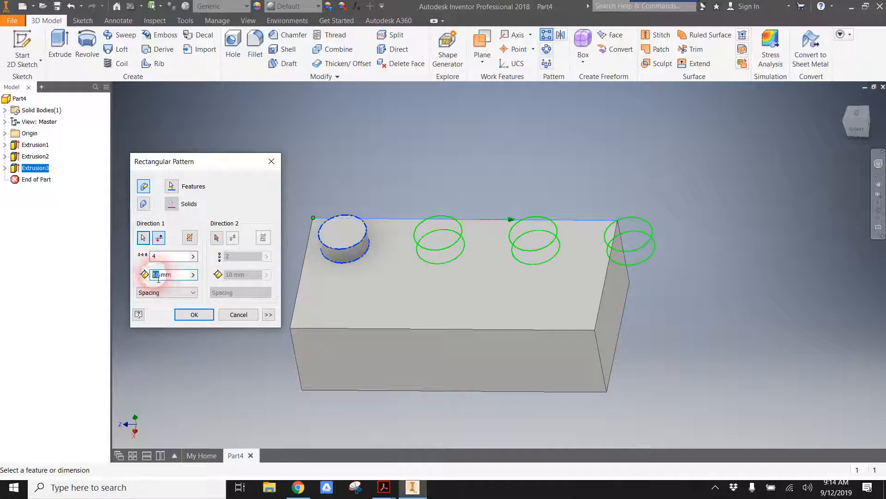
# - Set the Direction 1 spacing to 8 mm for the four studs
pyautogui.click(170, 274)
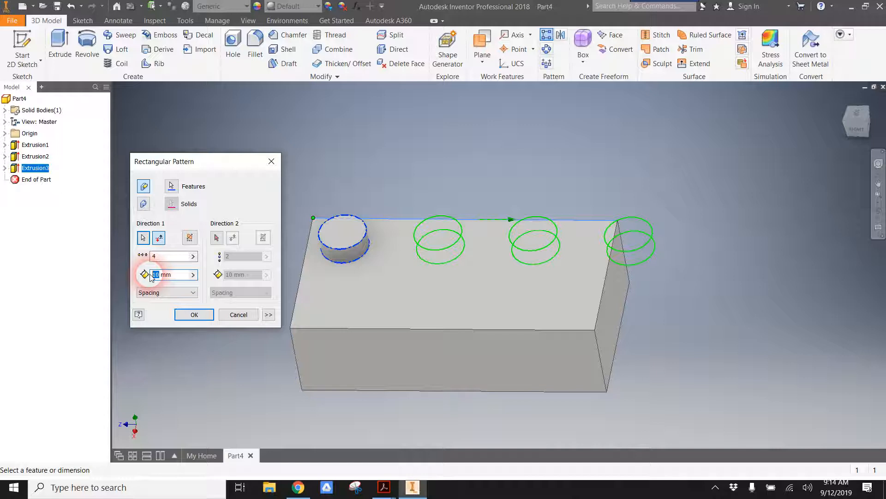
pyautogui.write('8 mm')
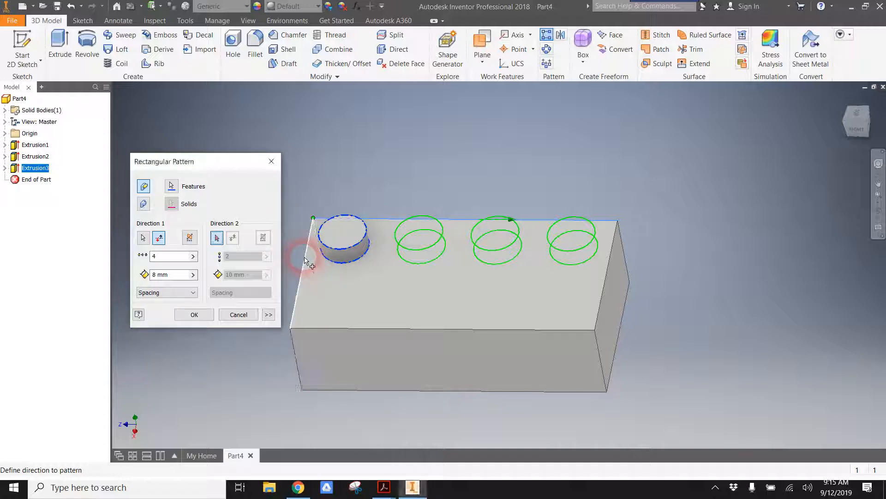
# - Set the short top edge as Direction 2 with 2 copies at 8 mm and confirm Rectangular Pattern1
pyautogui.click(233, 238)
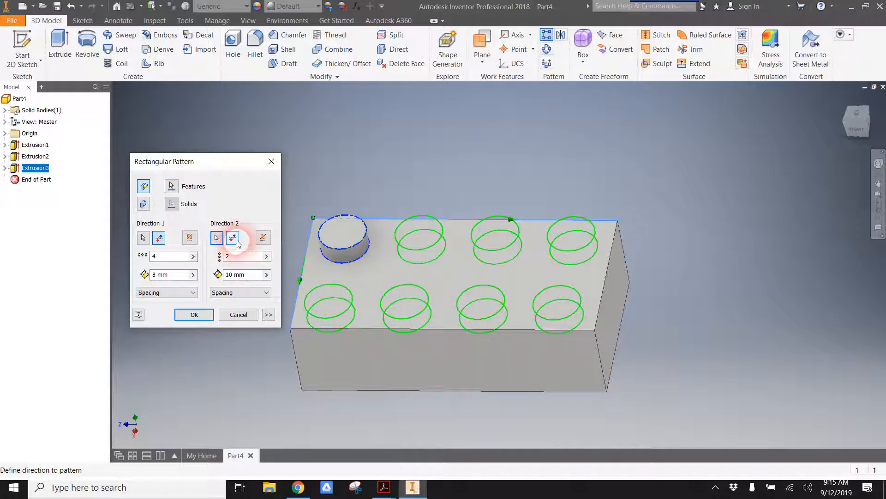
pyautogui.click(233, 237)
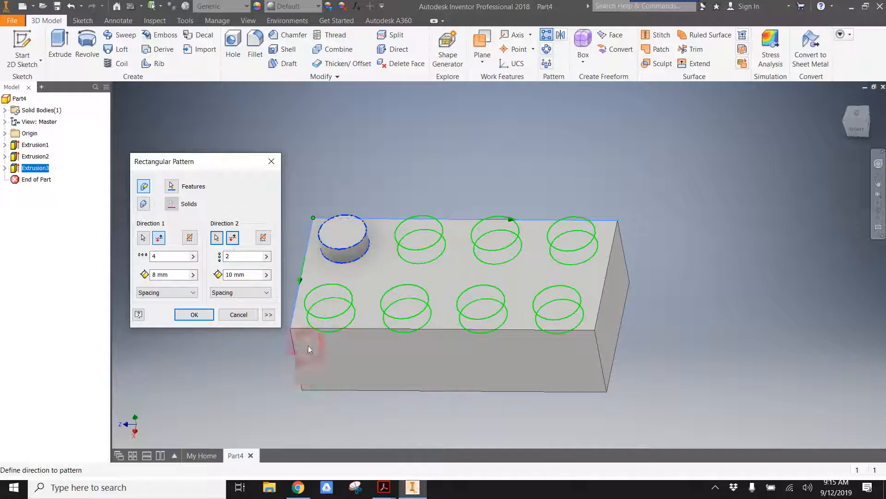
pyautogui.moveTo(277, 267)
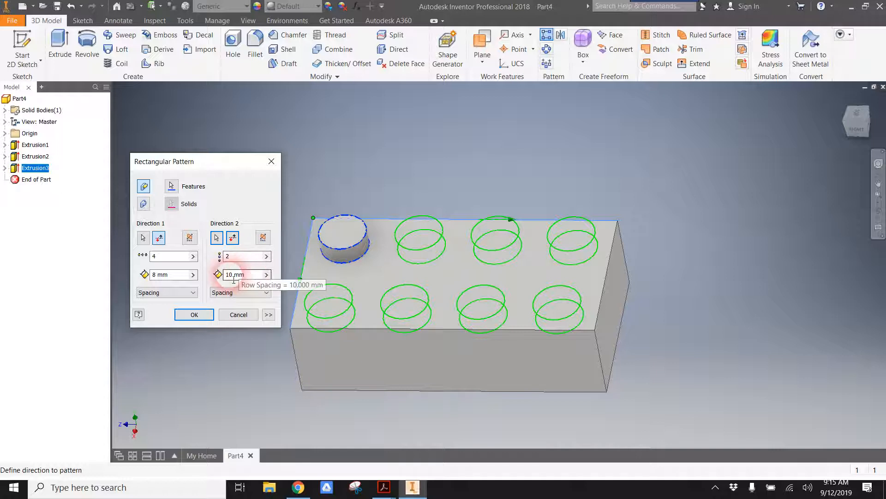
pyautogui.tripleClick(237, 274)
pyautogui.write('8')
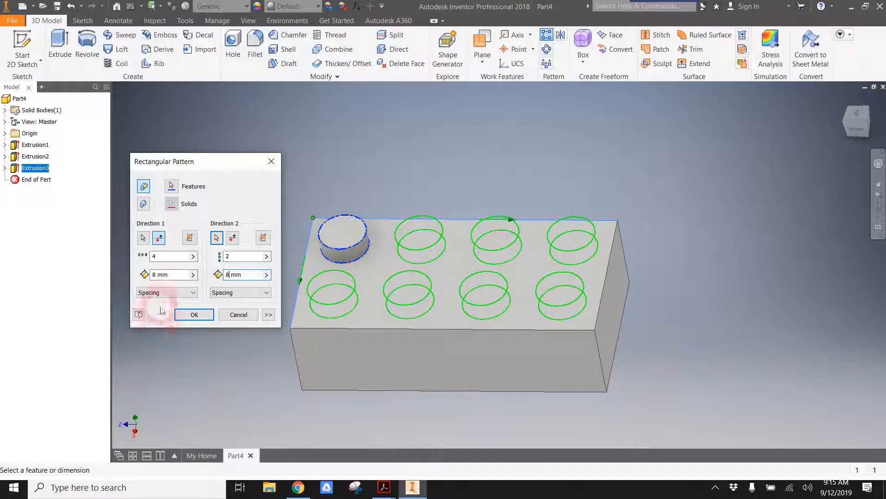
pyautogui.click(194, 314)
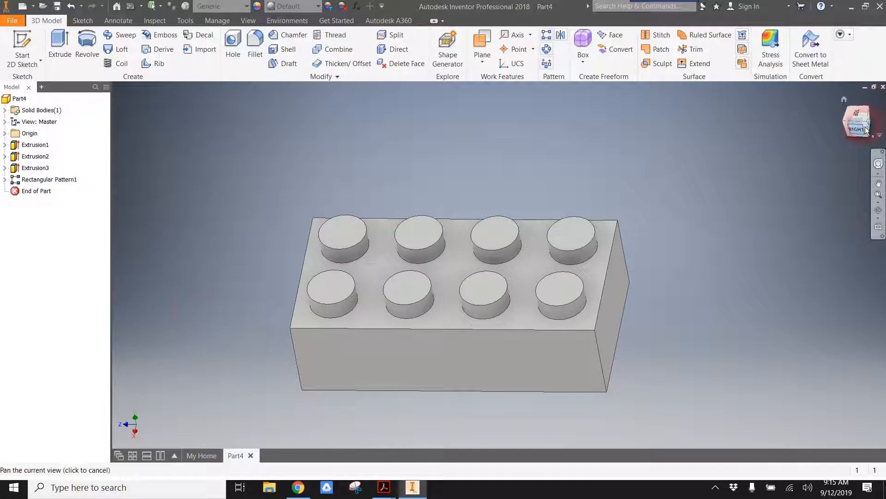